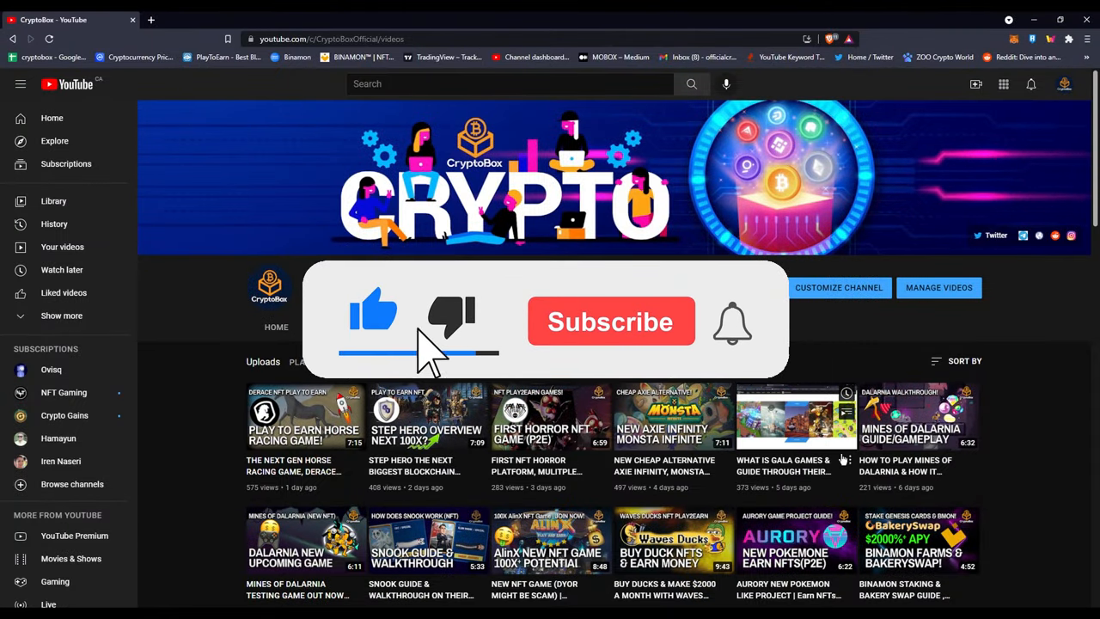
# - Calculate 65.53 × 10 = 655.3 in Calculator beside the price details, then close it
pyautogui.click(610, 322)
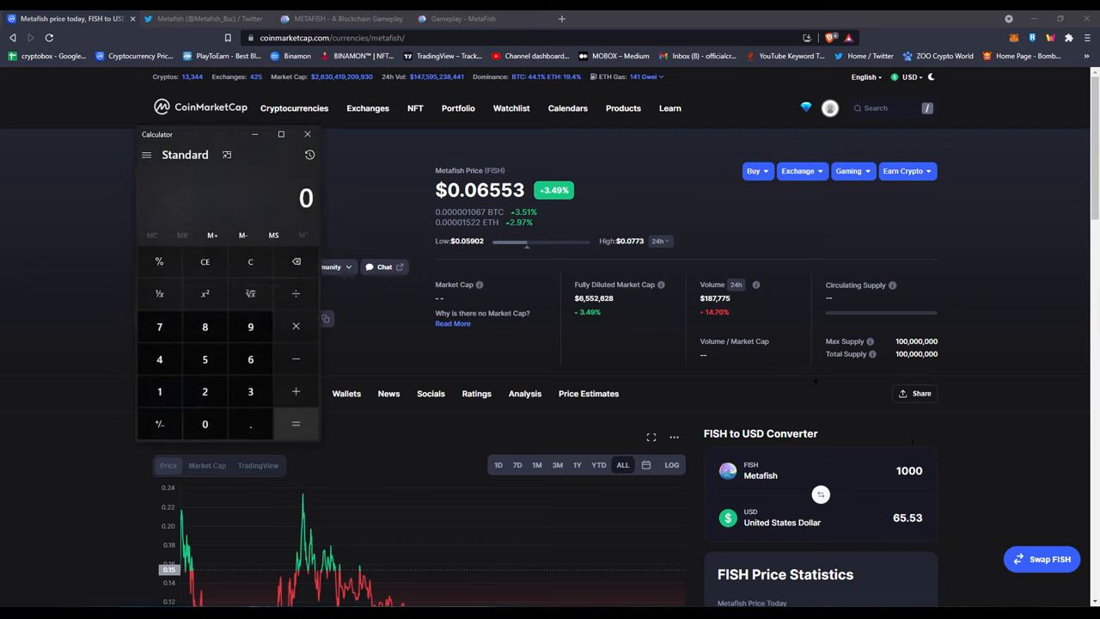
pyautogui.moveTo(227, 134); pyautogui.dragTo(723, 153)
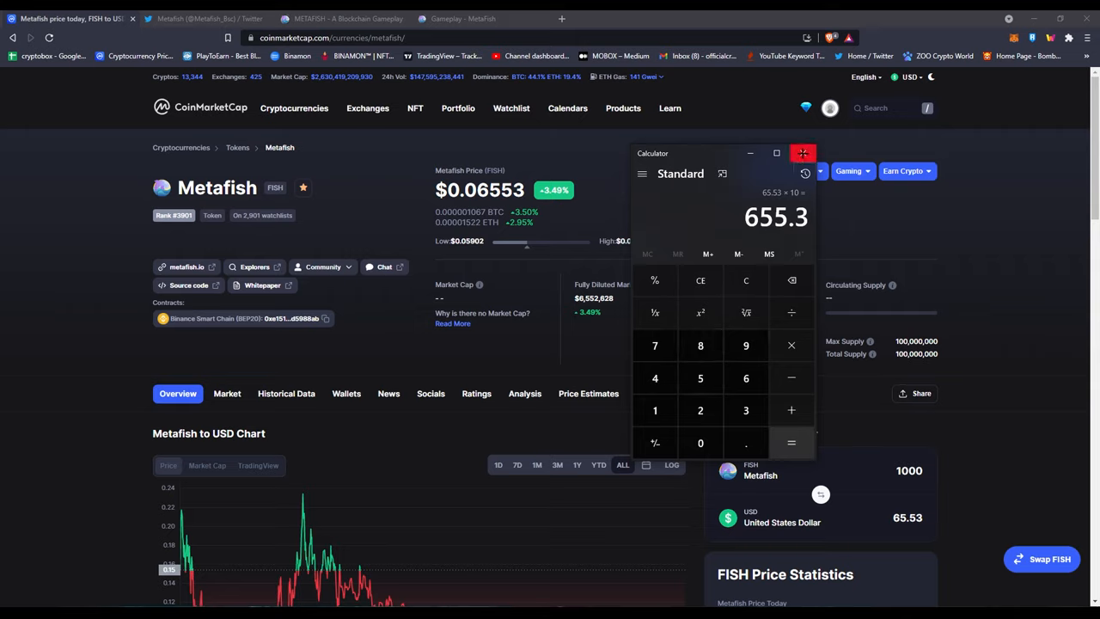
pyautogui.click(803, 153)
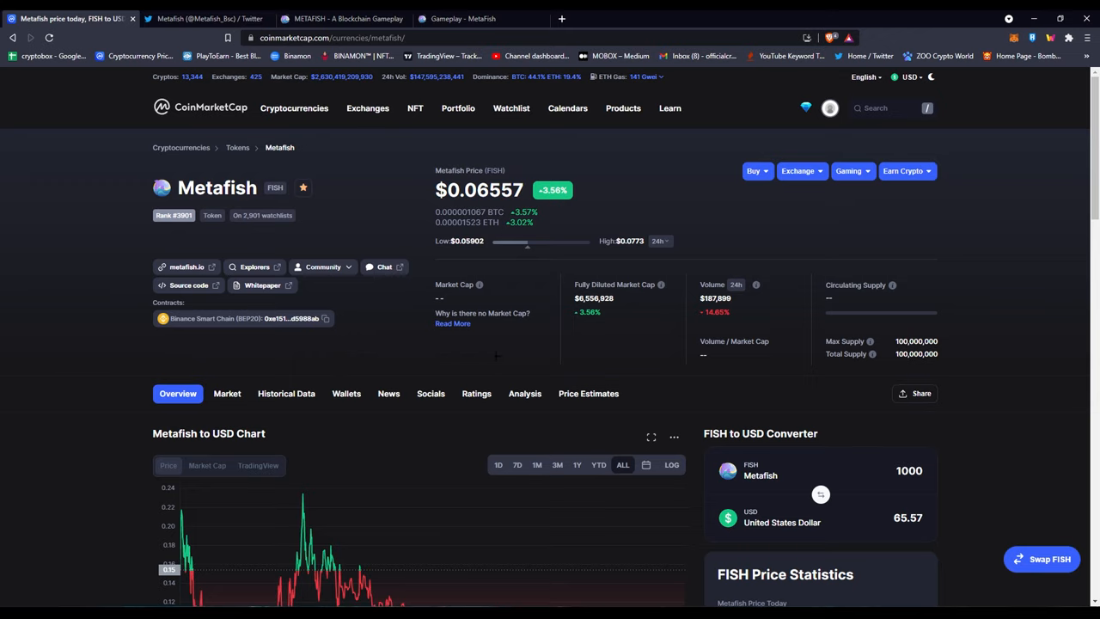
# - Scroll down to the Metafish to USD chart and FISH price statistics
pyautogui.scroll(-3)
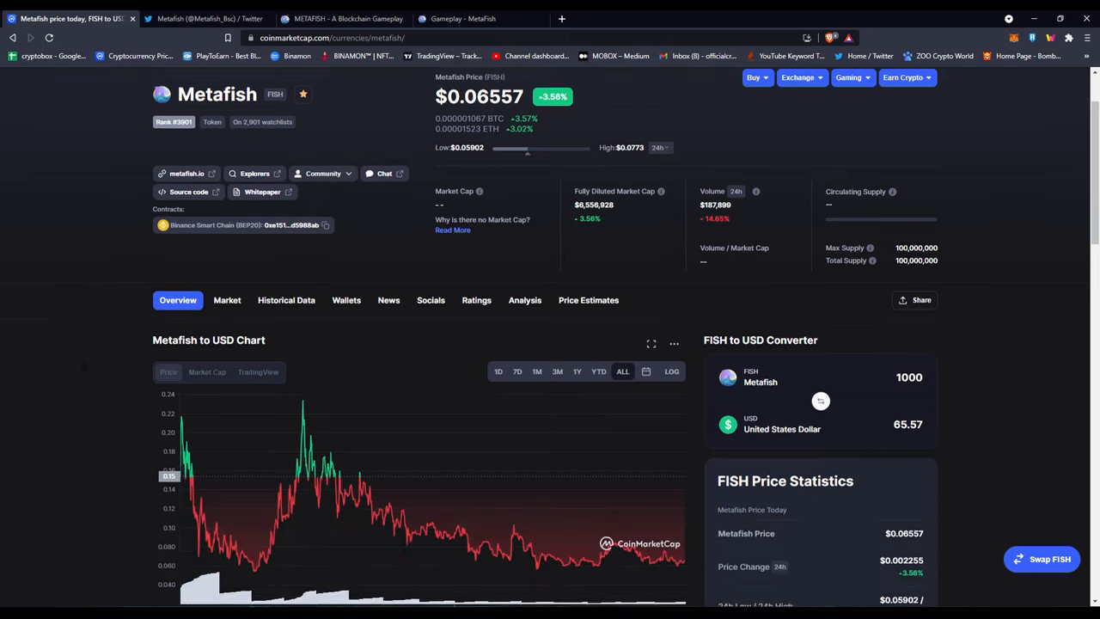
pyautogui.scroll(-3)
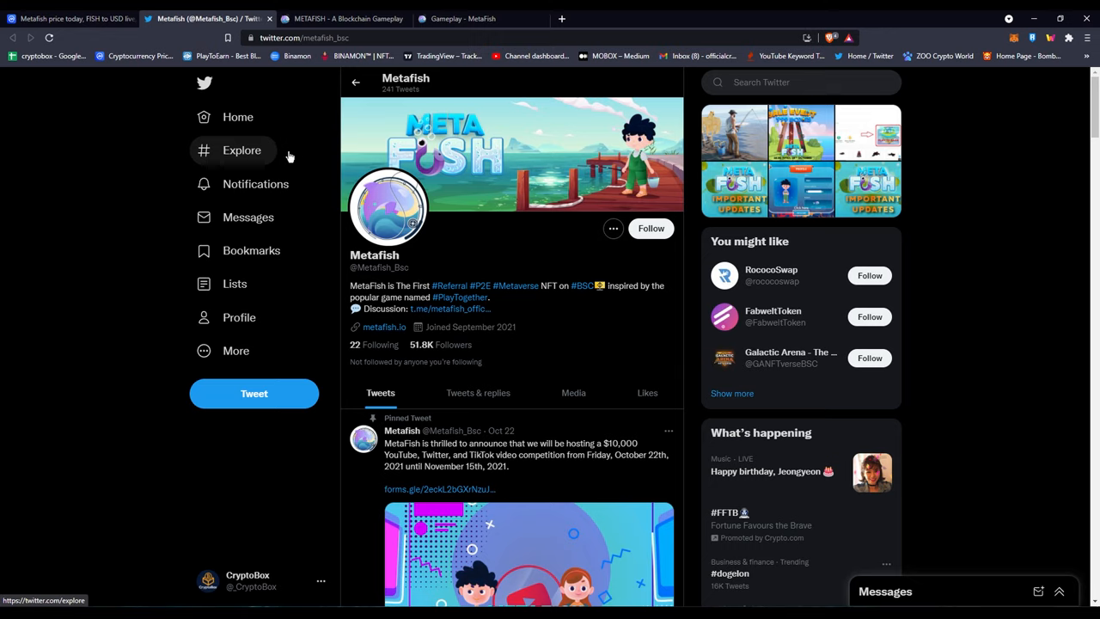
pyautogui.scroll(-3)
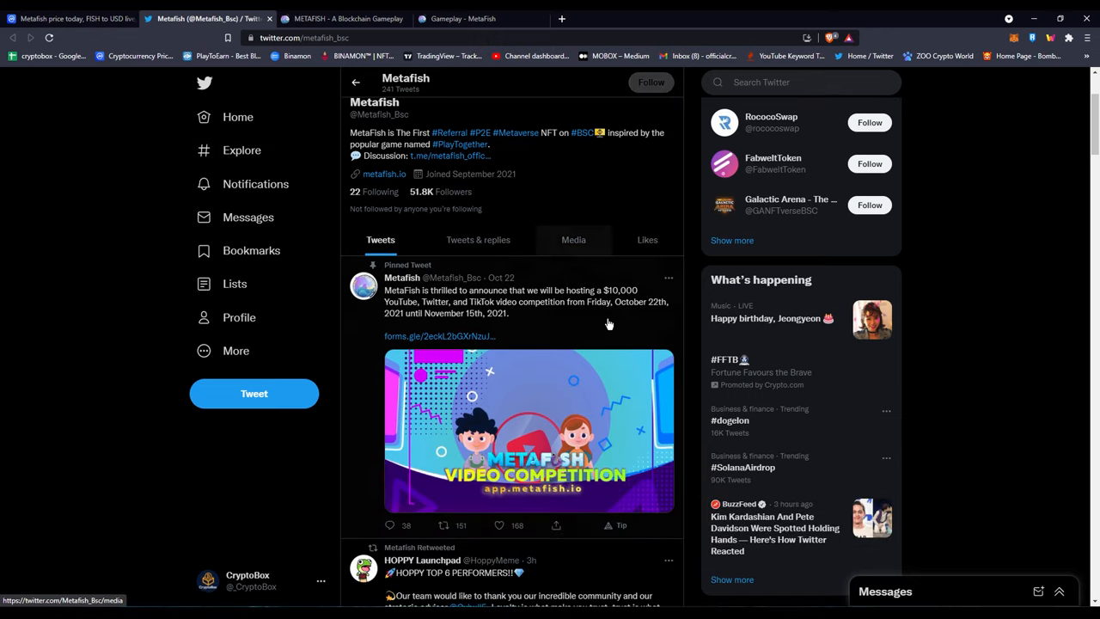
pyautogui.scroll(-3)
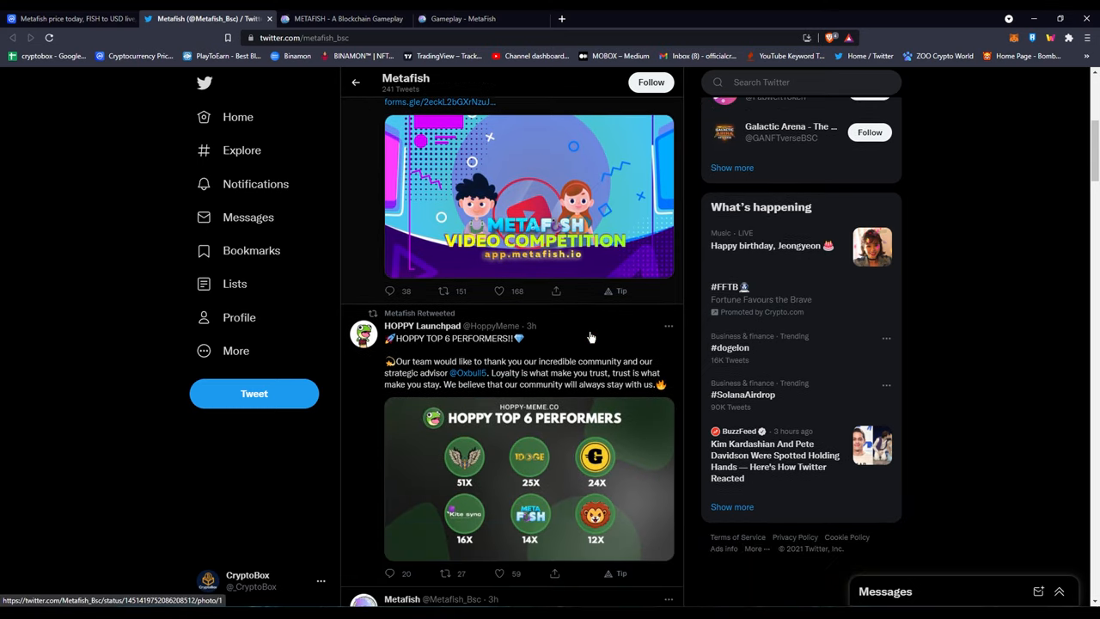
pyautogui.scroll(-3)
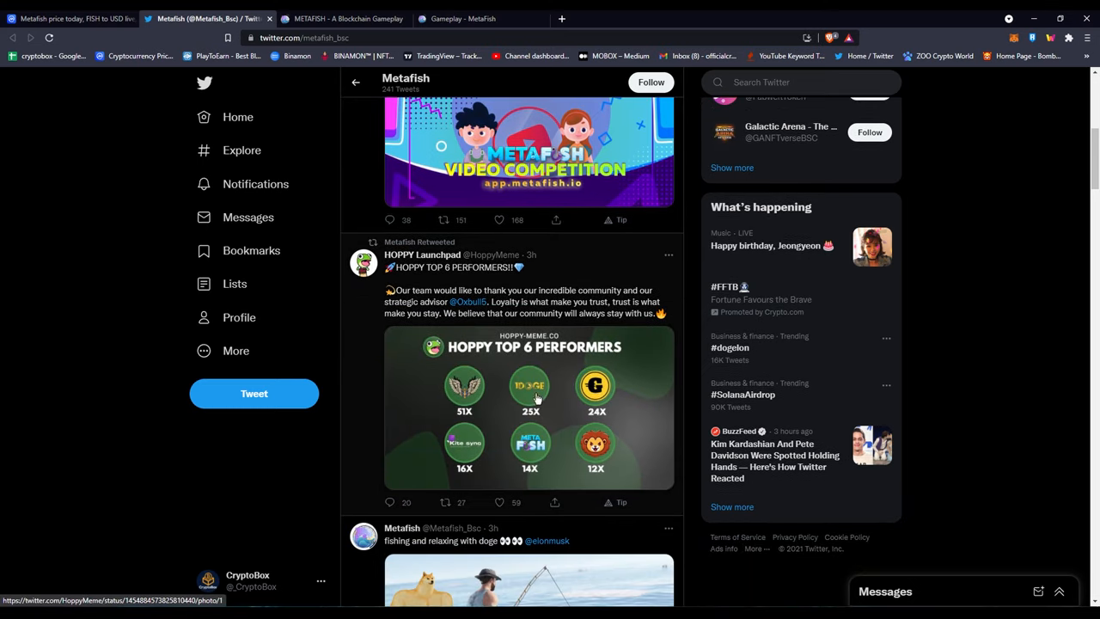
pyautogui.moveTo(559, 423)
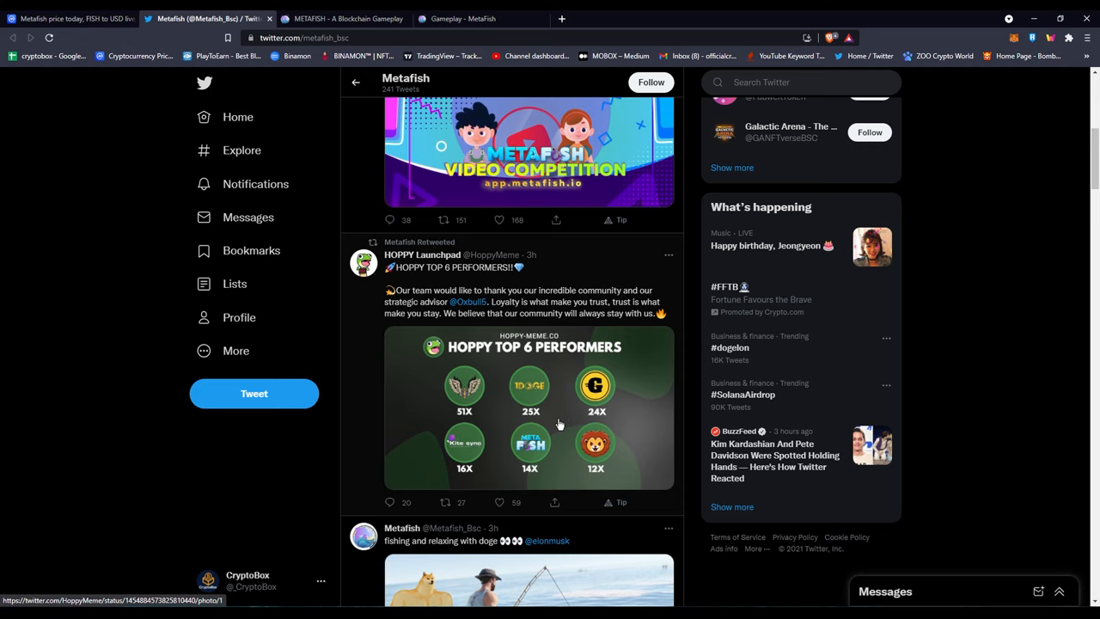
pyautogui.scroll(-3)
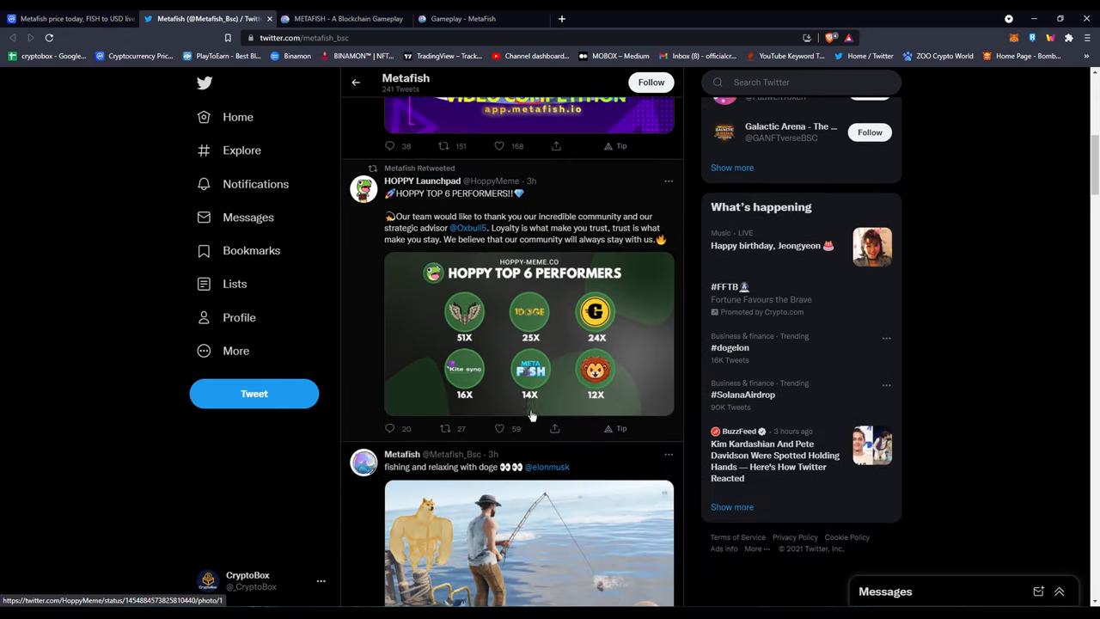
pyautogui.scroll(-3)
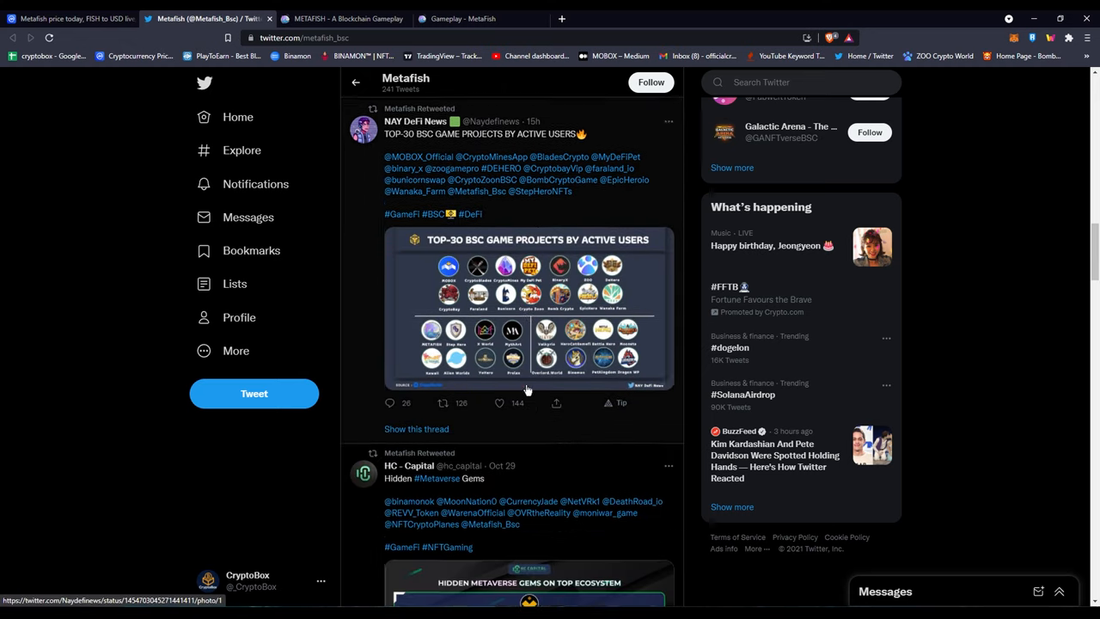
pyautogui.scroll(-3)
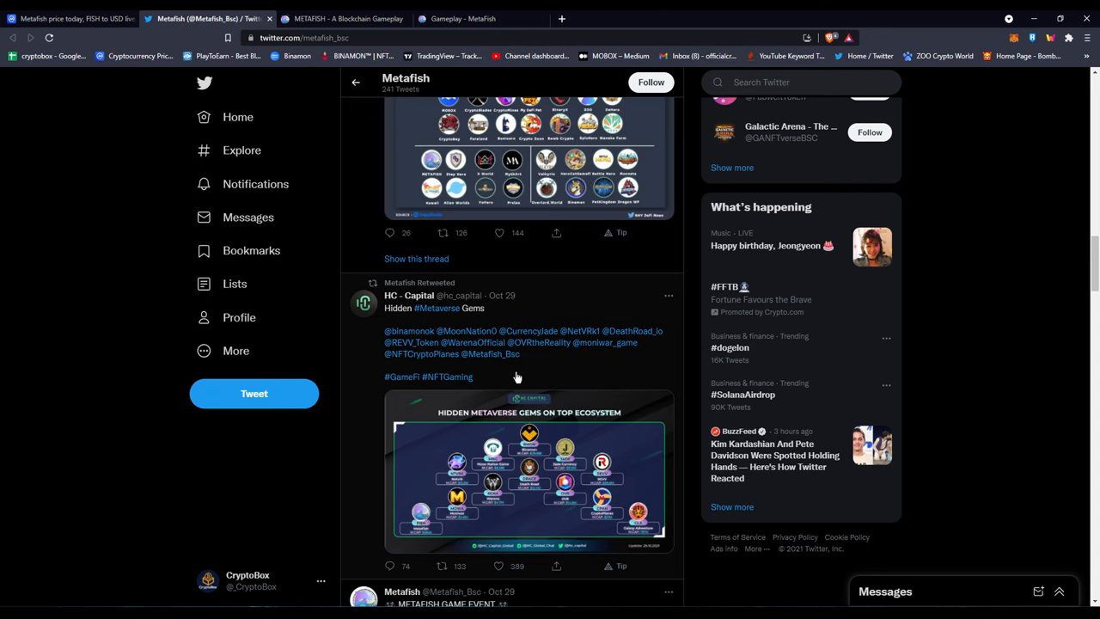
pyautogui.scroll(3)
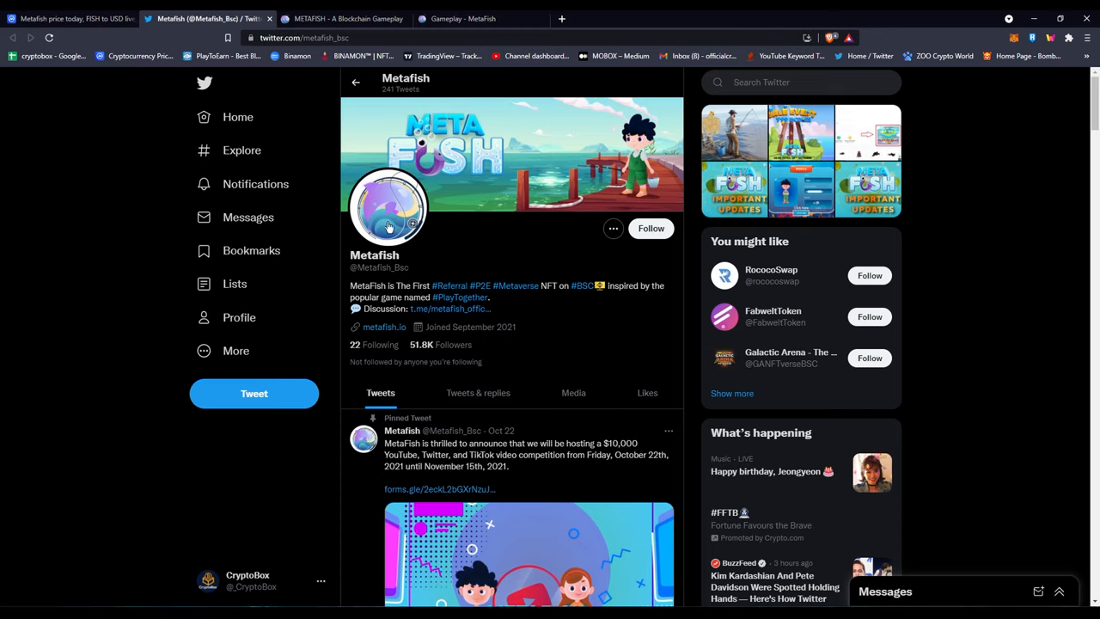
pyautogui.click(344, 18)
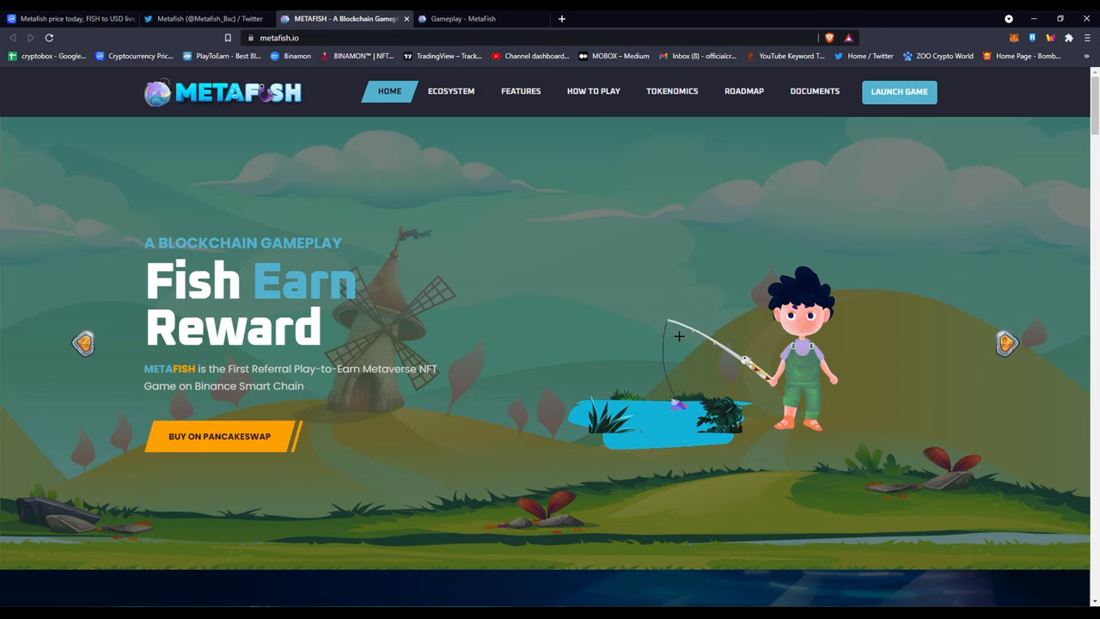
# - Scroll the metafish.io homepage down to the Decentralized Fishing Gameplay section
pyautogui.scroll(-3)
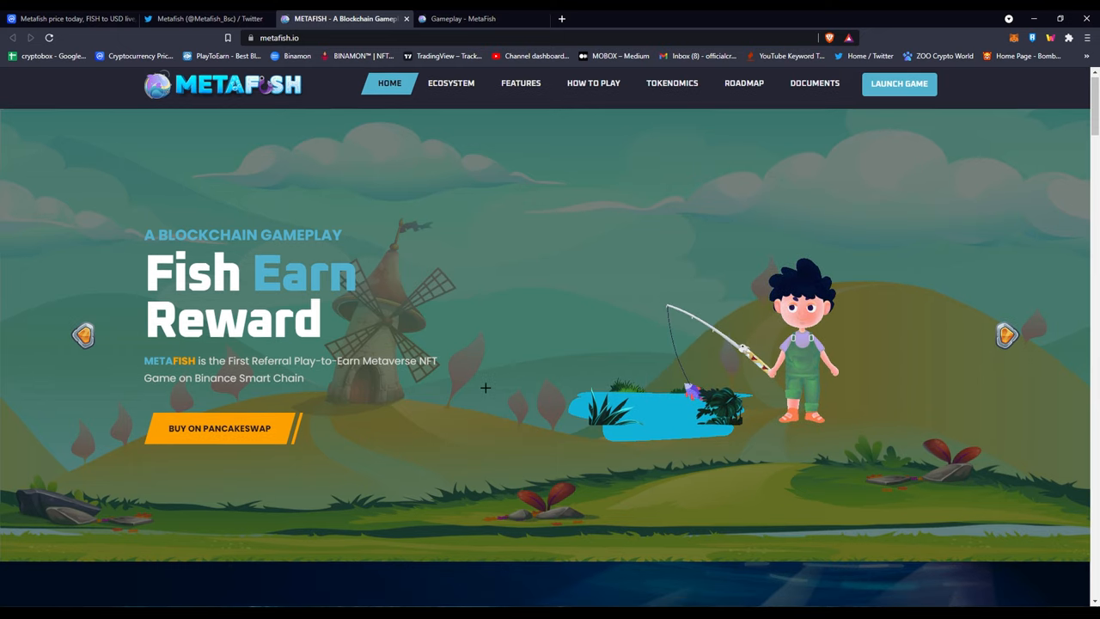
pyautogui.scroll(-3)
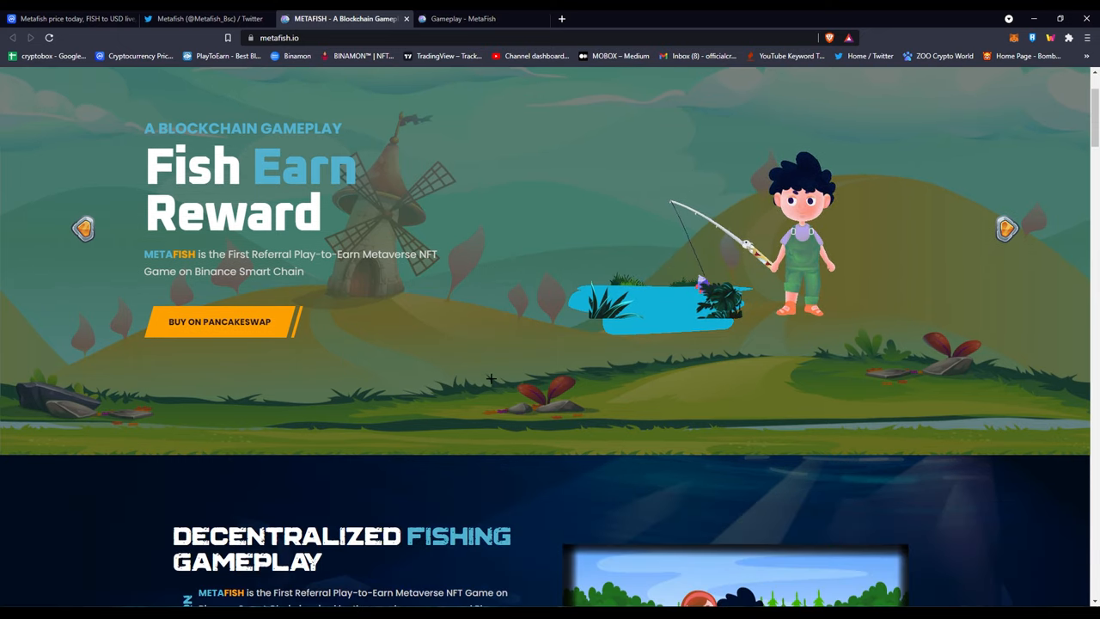
pyautogui.scroll(-3)
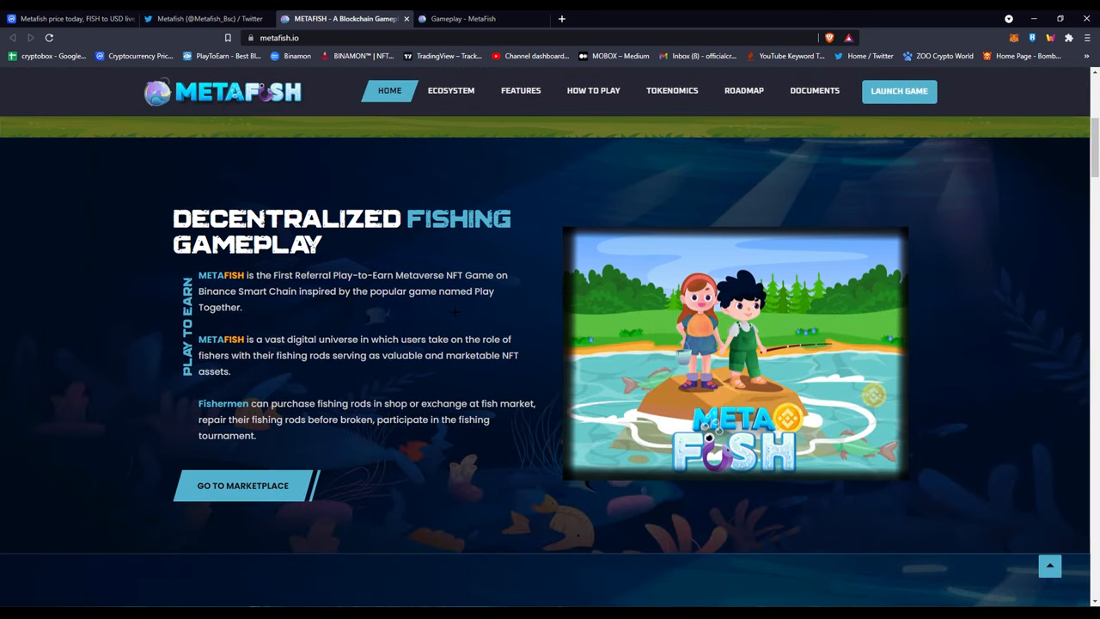
pyautogui.scroll(-3)
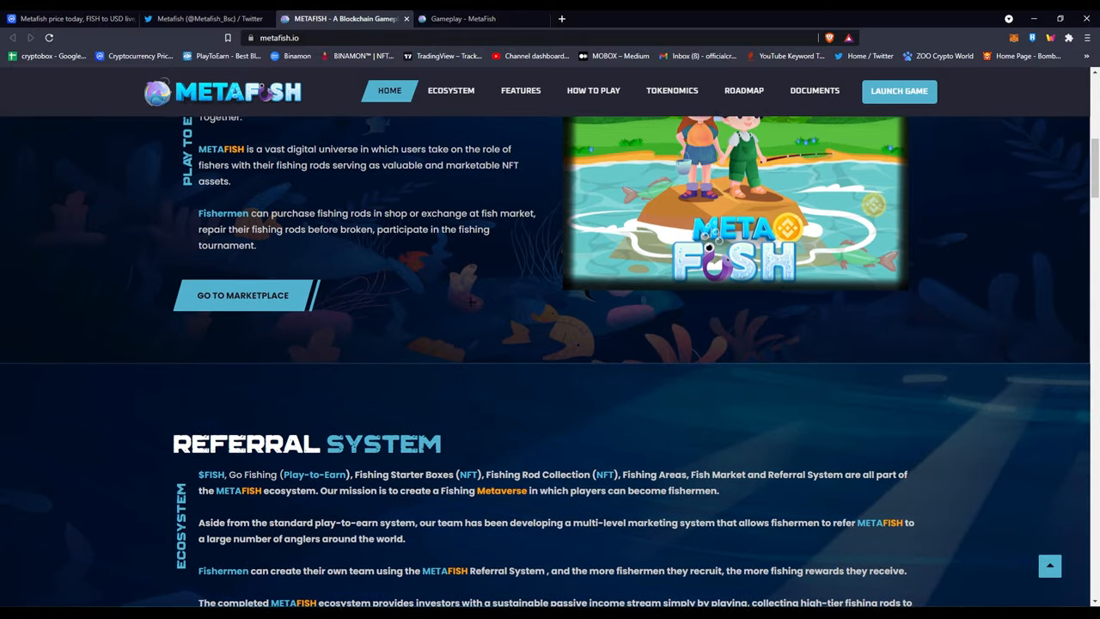
pyautogui.scroll(3)
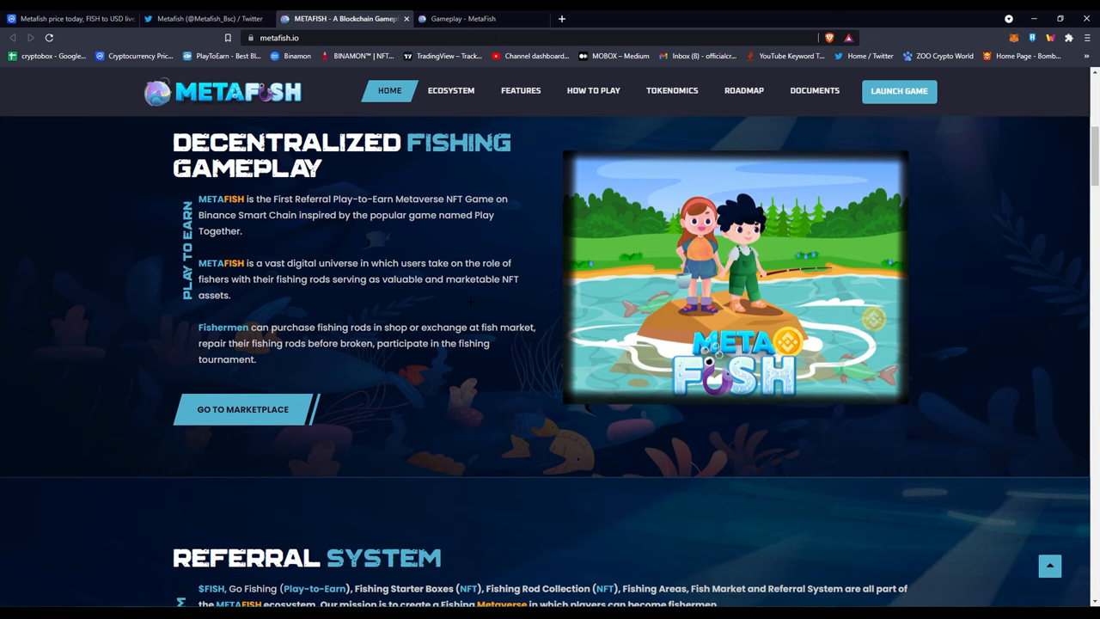
# - Scroll through the Referral System text down to the fishing island illustration
pyautogui.scroll(-3)
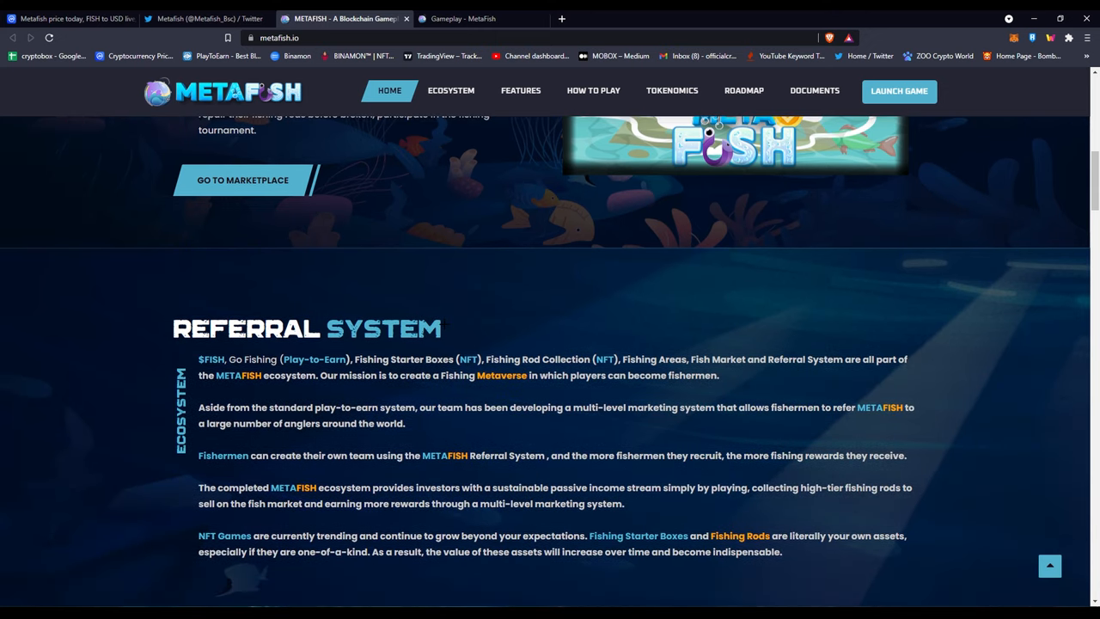
pyautogui.scroll(-3)
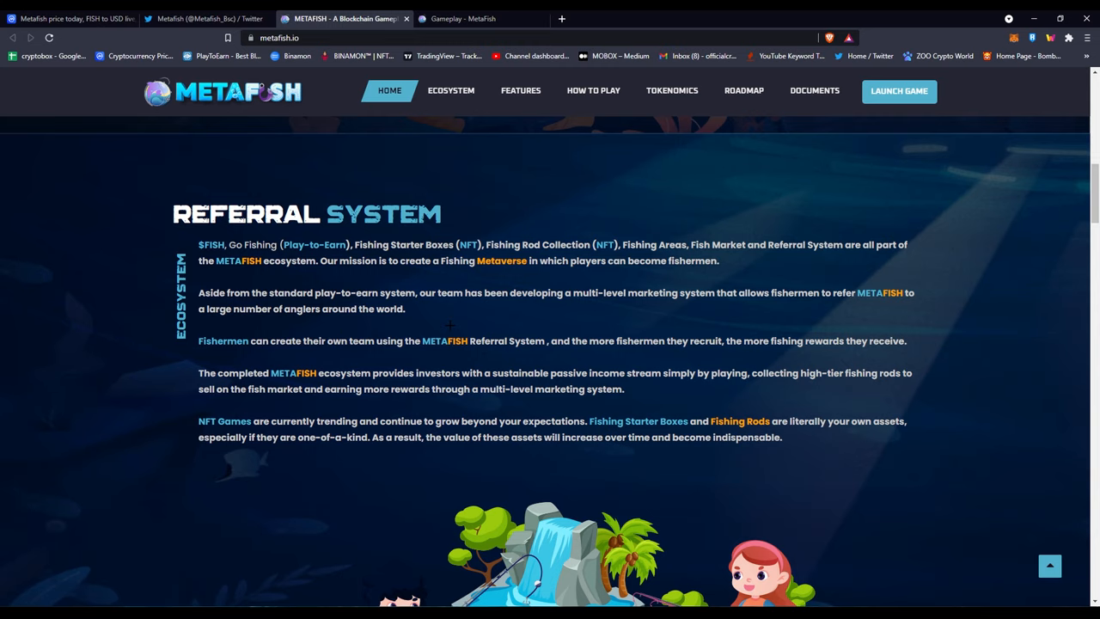
pyautogui.scroll(-3)
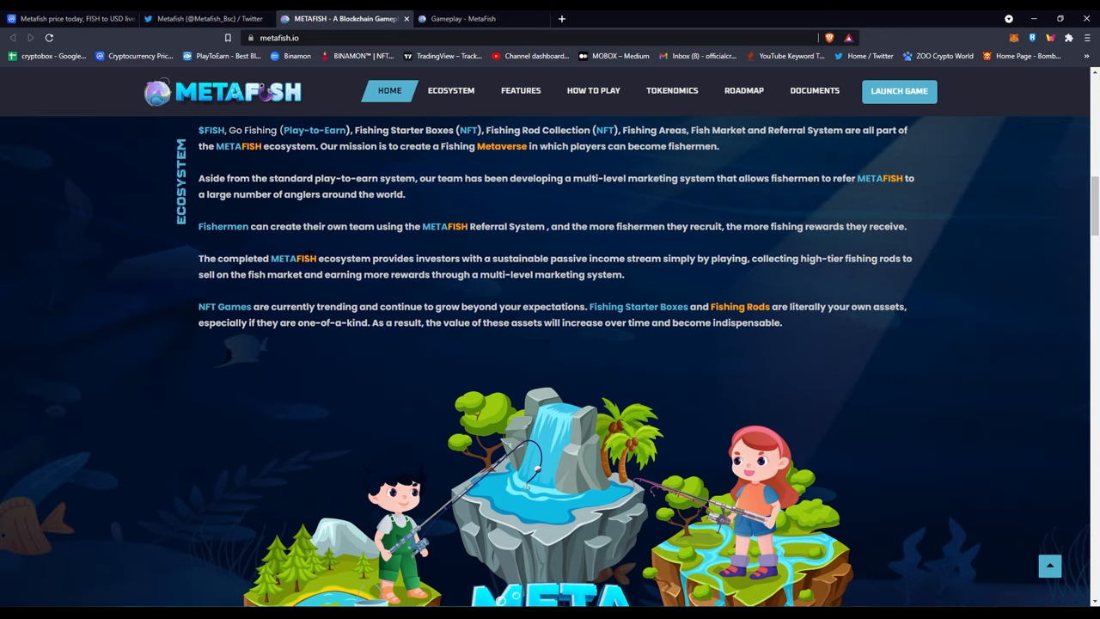
# - Browse the feature cards from fishing locations to the fishing tournament, scrolling back up
pyautogui.scroll(-3)
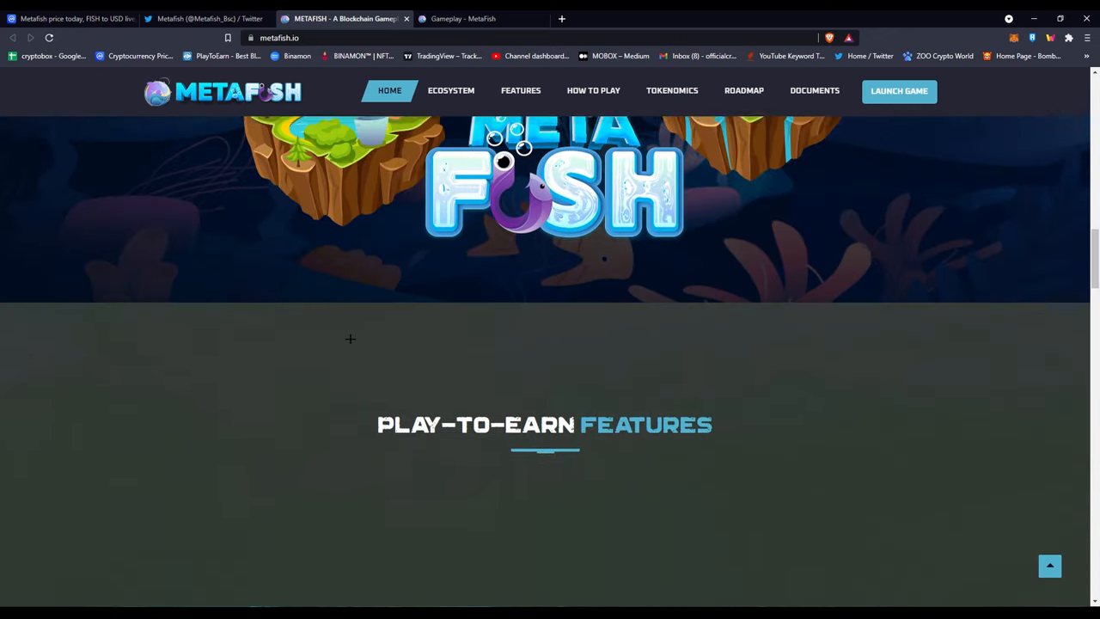
pyautogui.scroll(-3)
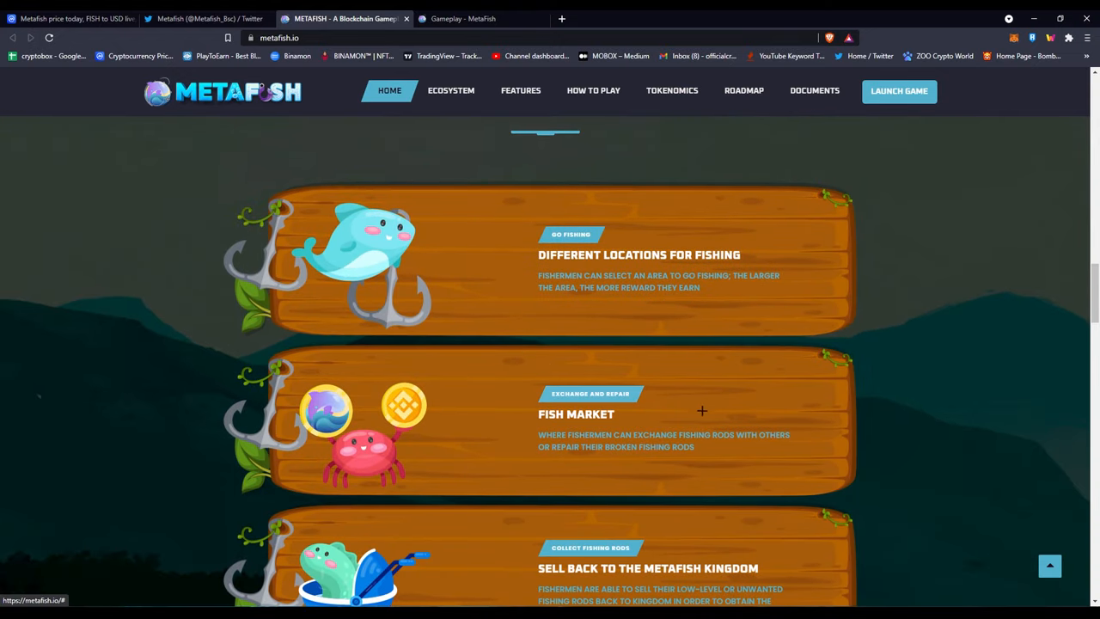
pyautogui.moveTo(752, 428)
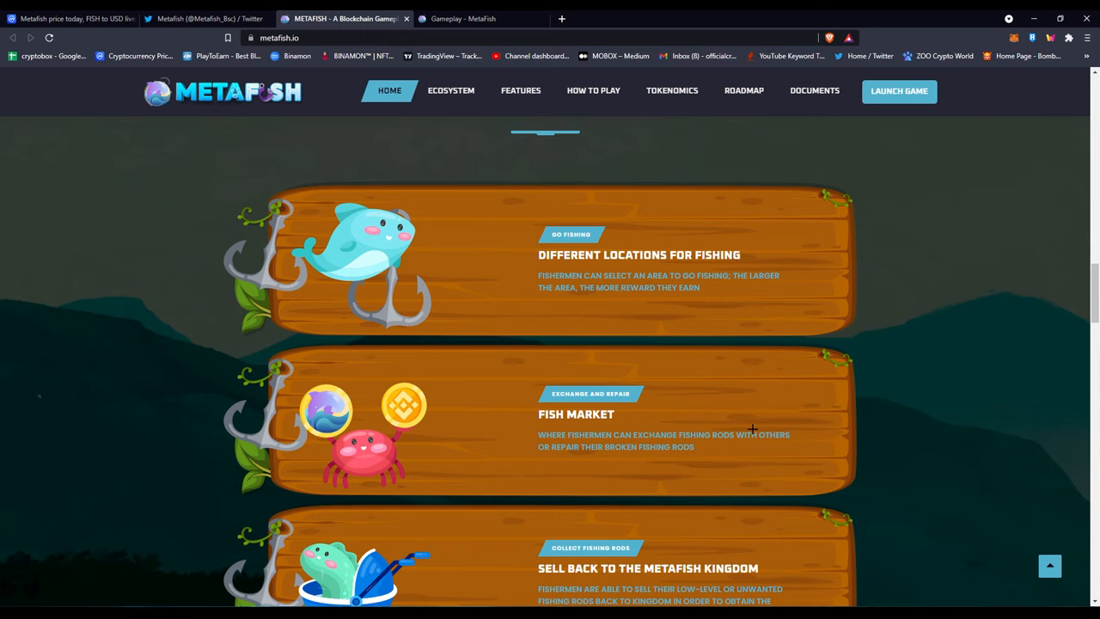
pyautogui.scroll(-3)
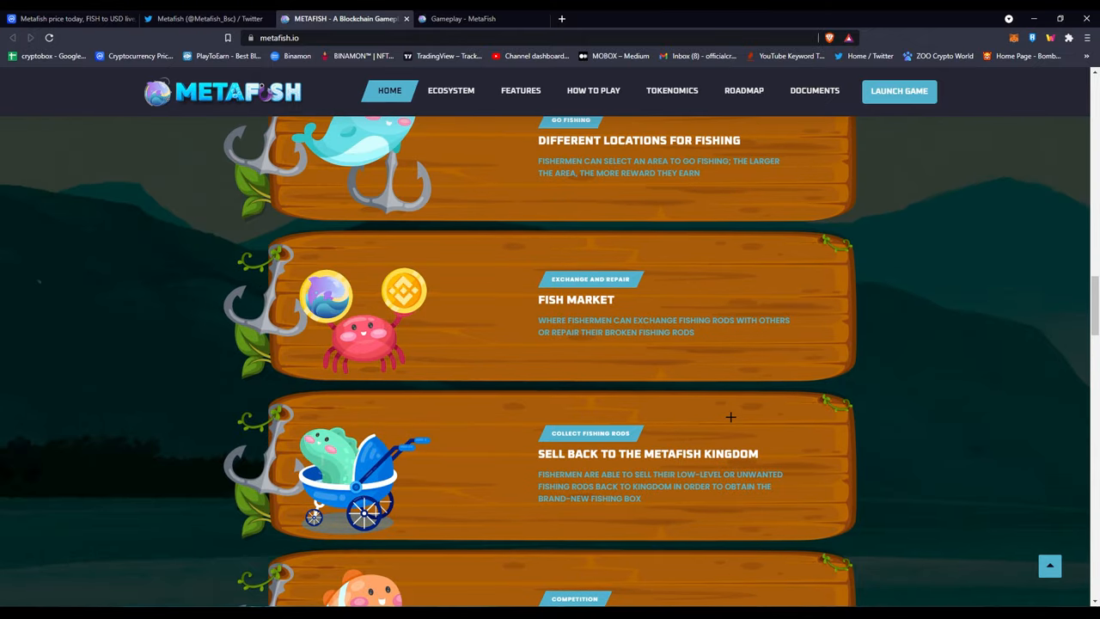
pyautogui.scroll(-3)
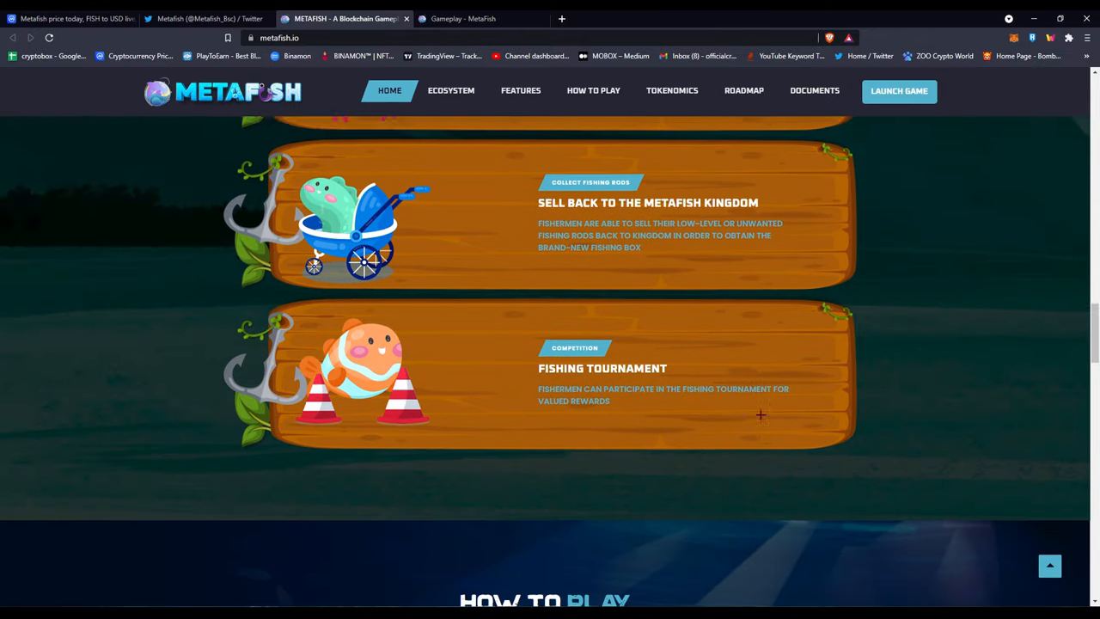
pyautogui.scroll(3)
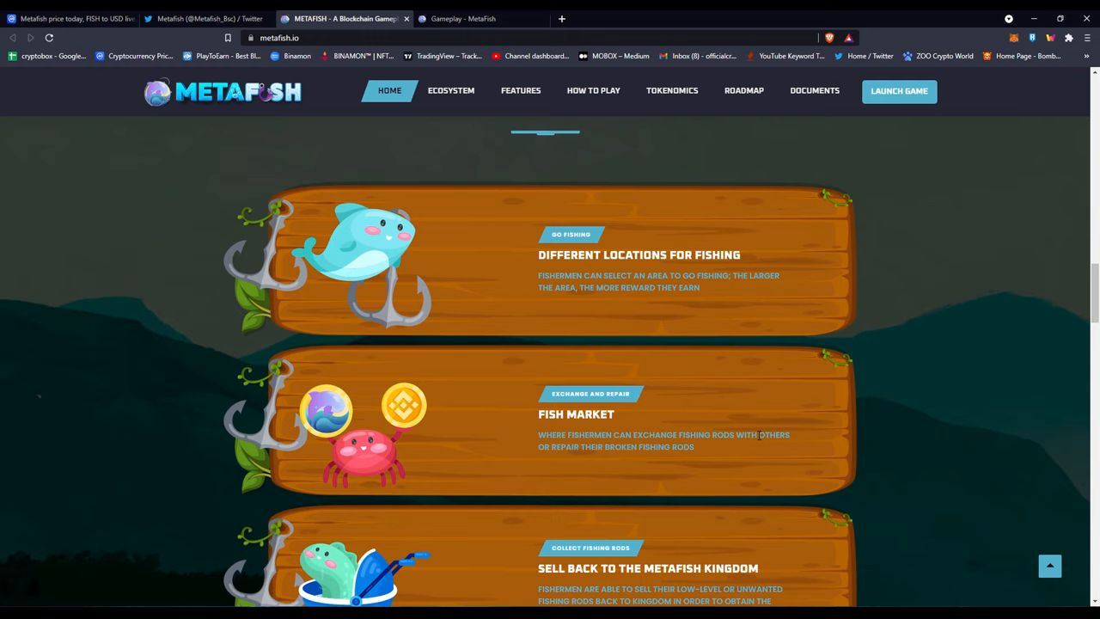
pyautogui.moveTo(731, 416)
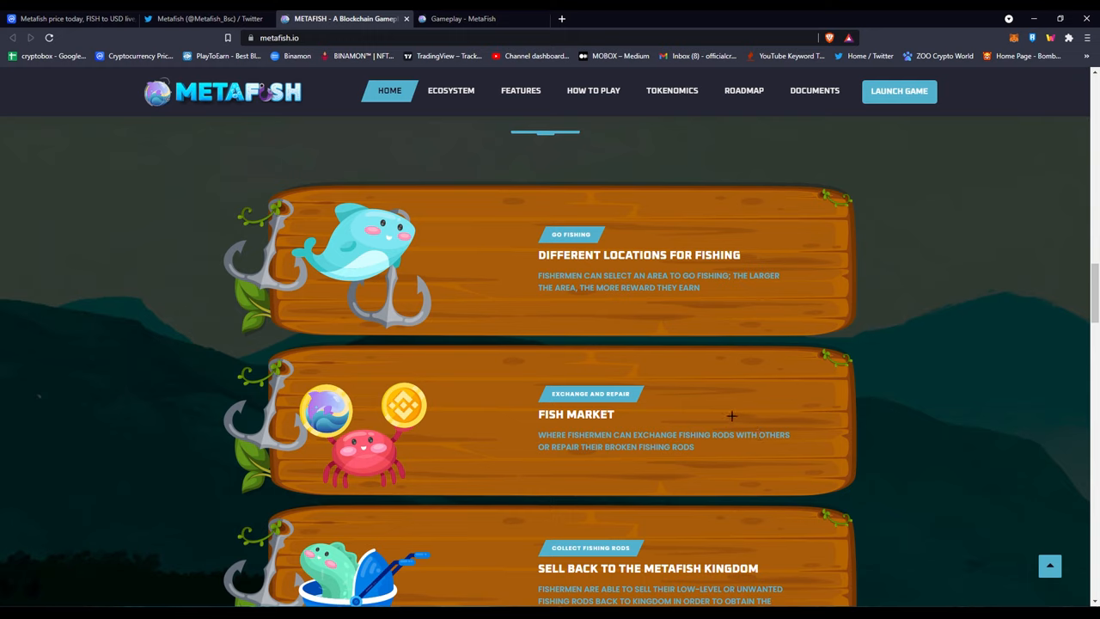
pyautogui.moveTo(206, 181)
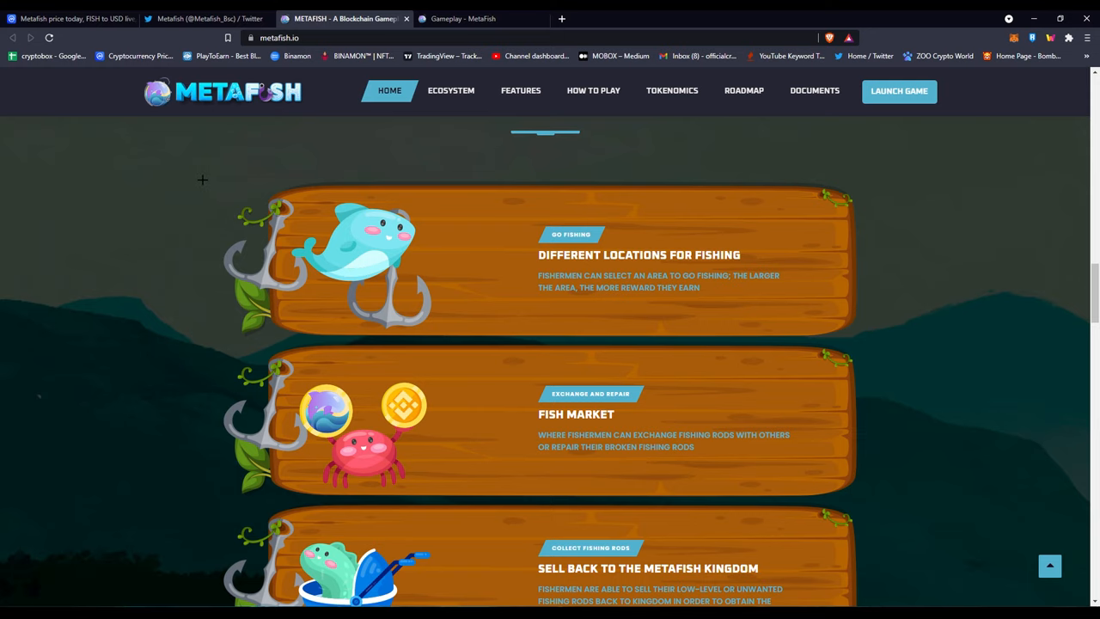
pyautogui.moveTo(516, 277)
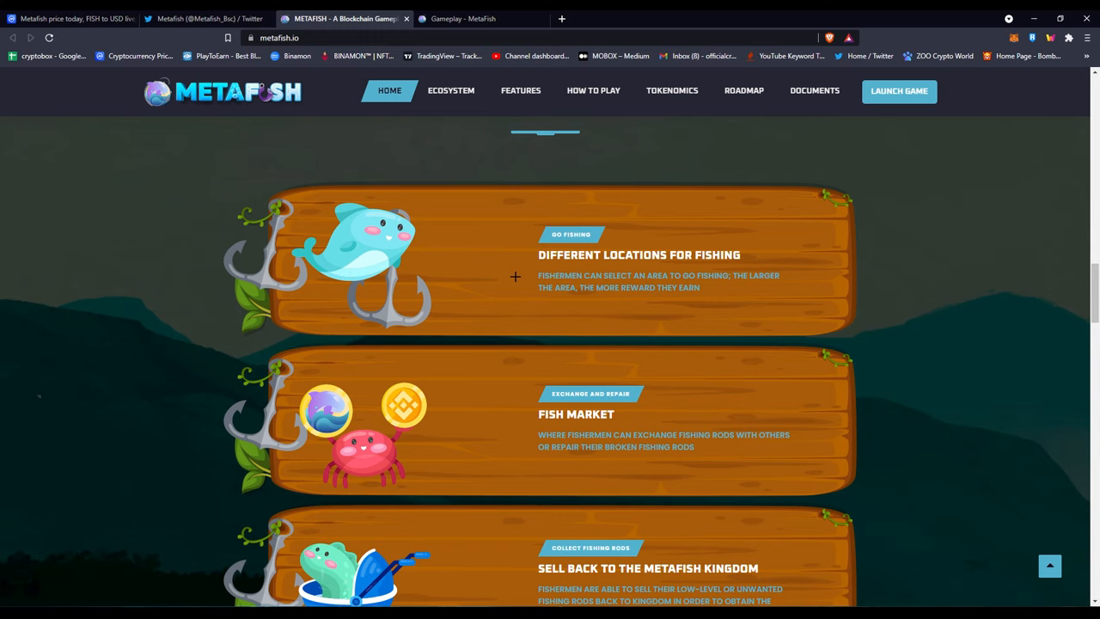
# - Scroll down to the How To Play section and the Tokenomics chart
pyautogui.scroll(-3)
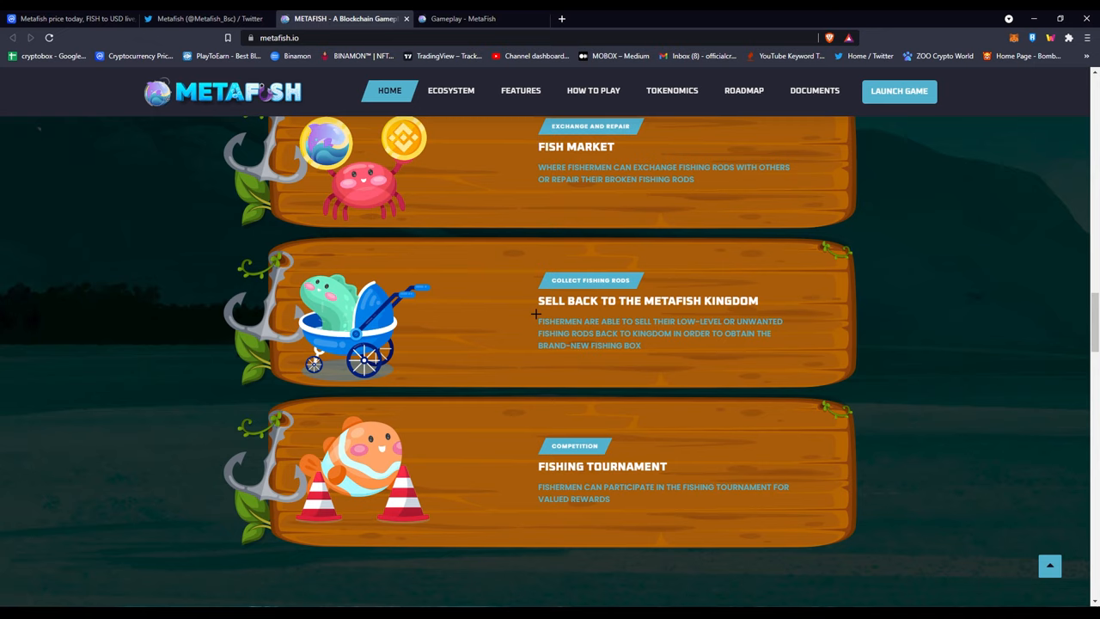
pyautogui.moveTo(535, 386)
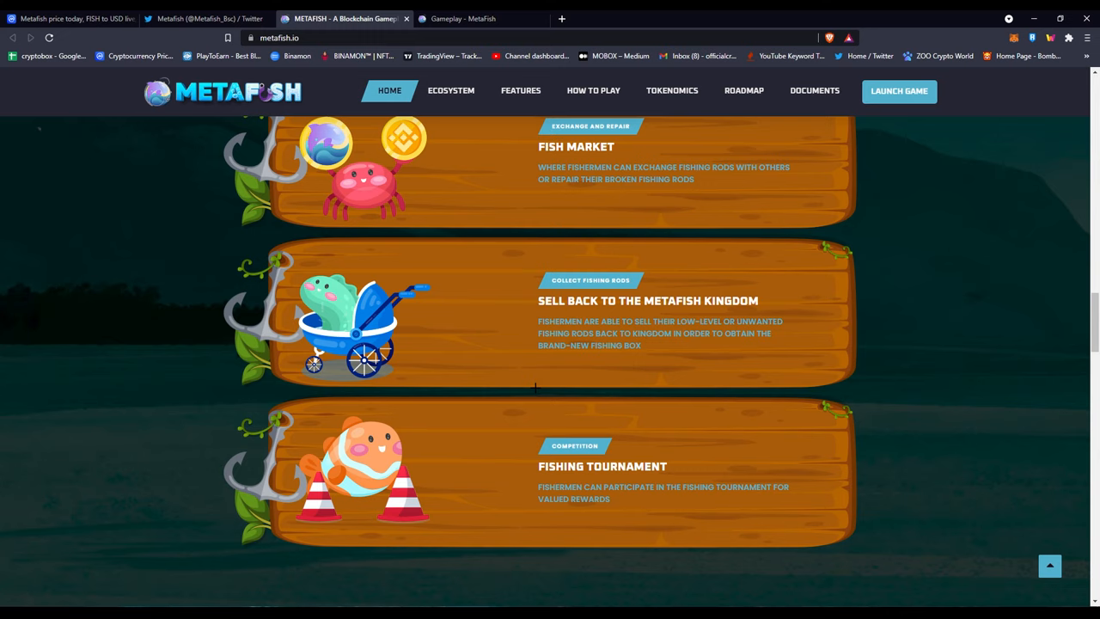
pyautogui.scroll(-3)
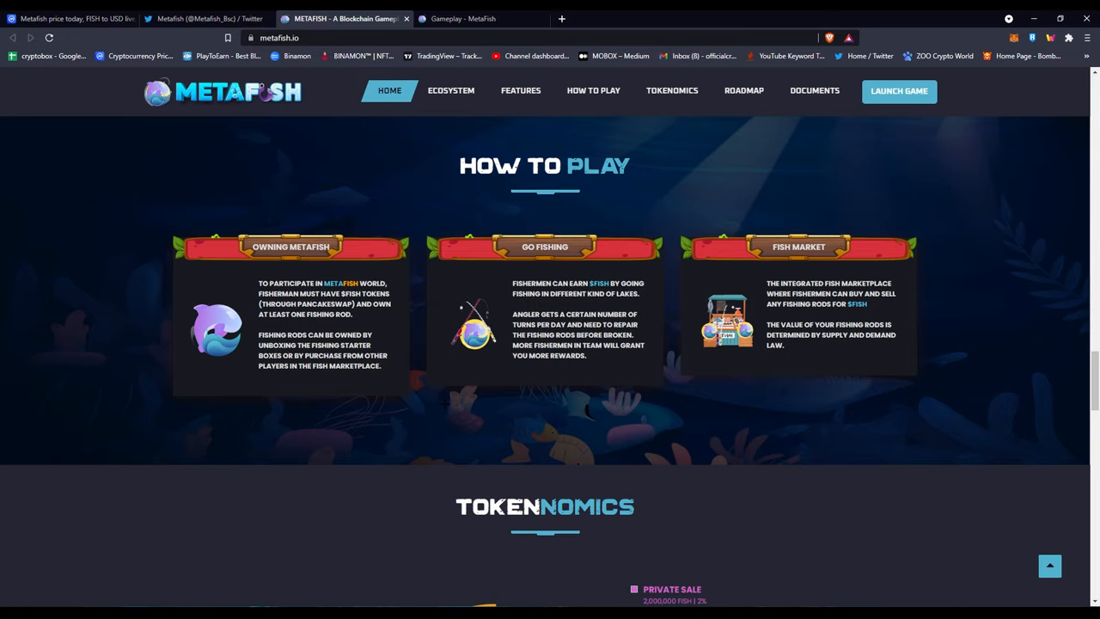
pyautogui.scroll(-3)
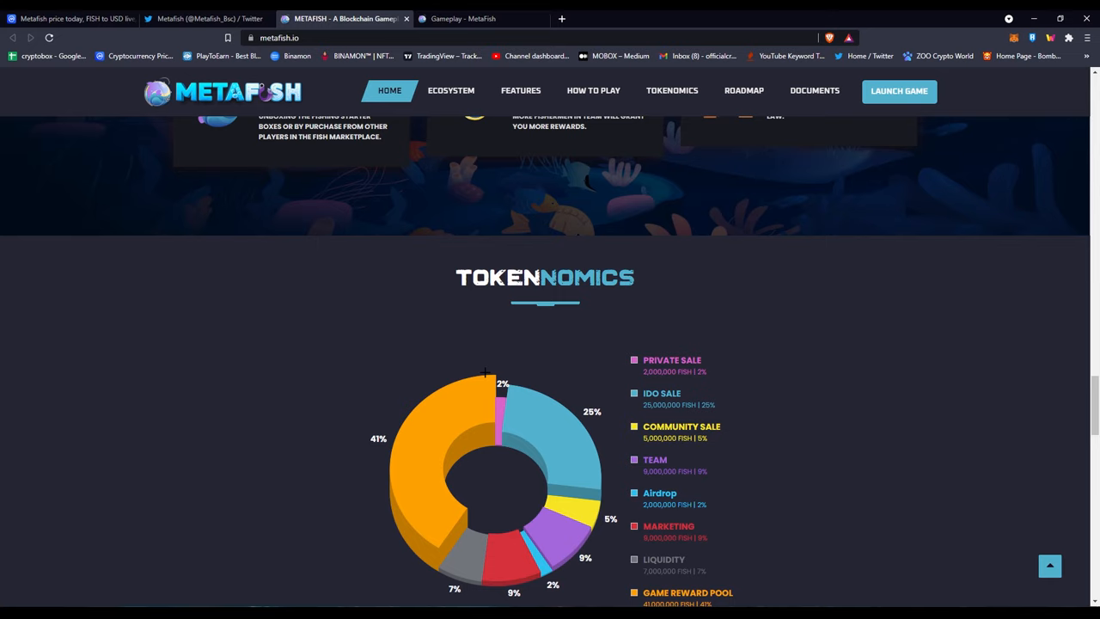
# - Scroll past the tokenomics pie chart and 100,000,000 $FISH supply to the Roadmap
pyautogui.scroll(-3)
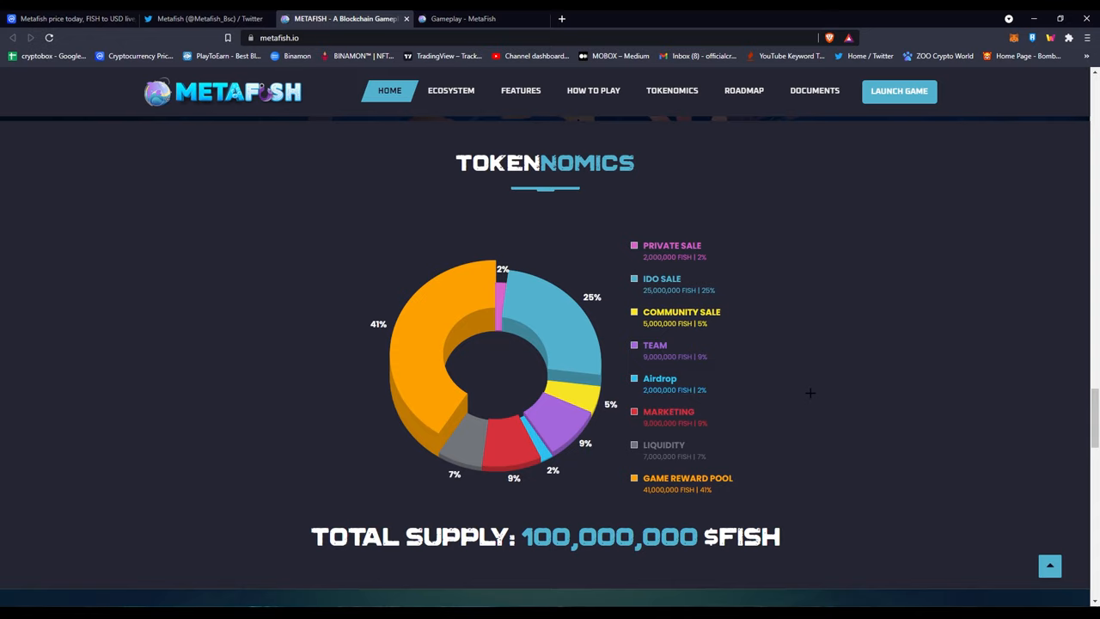
pyautogui.scroll(-3)
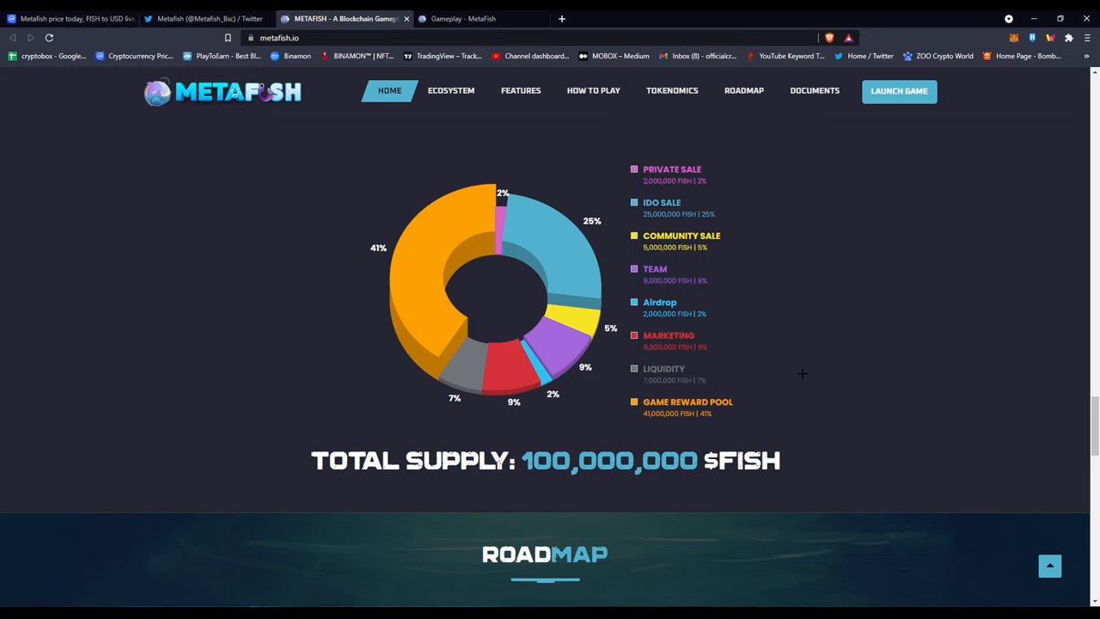
pyautogui.scroll(-3)
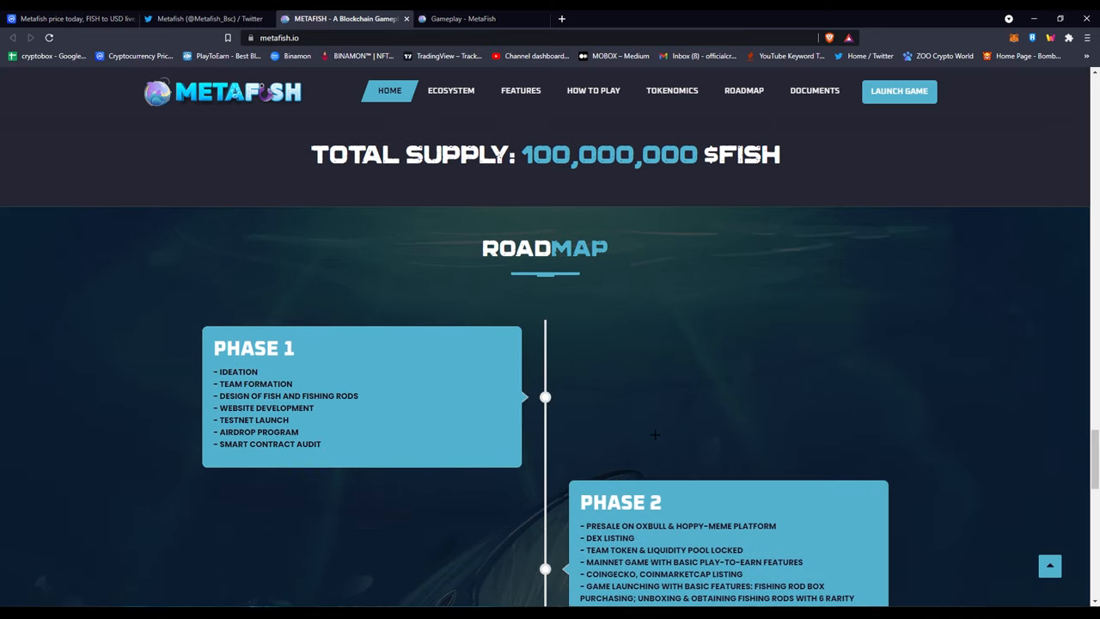
# - Scroll through Roadmap Phases 1–3 until the Our Partners heading appears
pyautogui.scroll(-3)
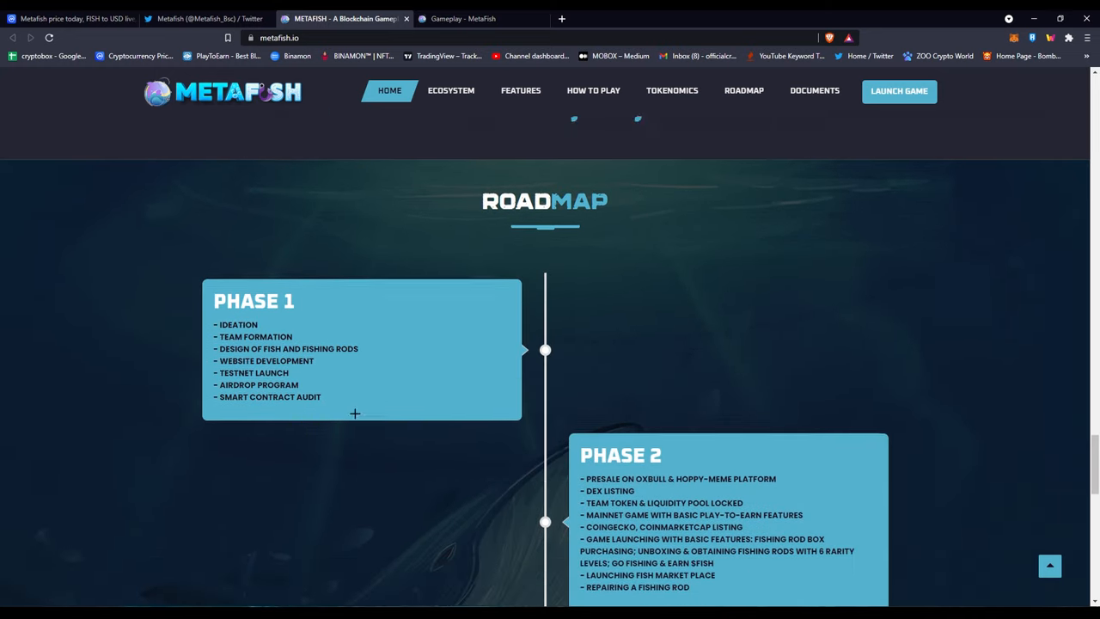
pyautogui.scroll(-3)
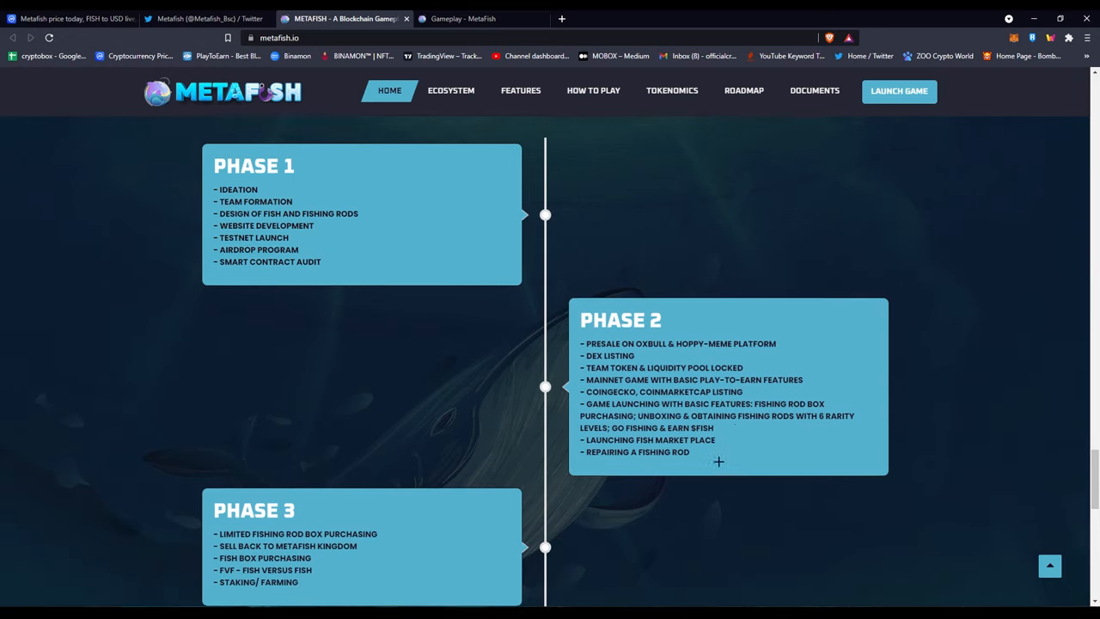
pyautogui.scroll(-3)
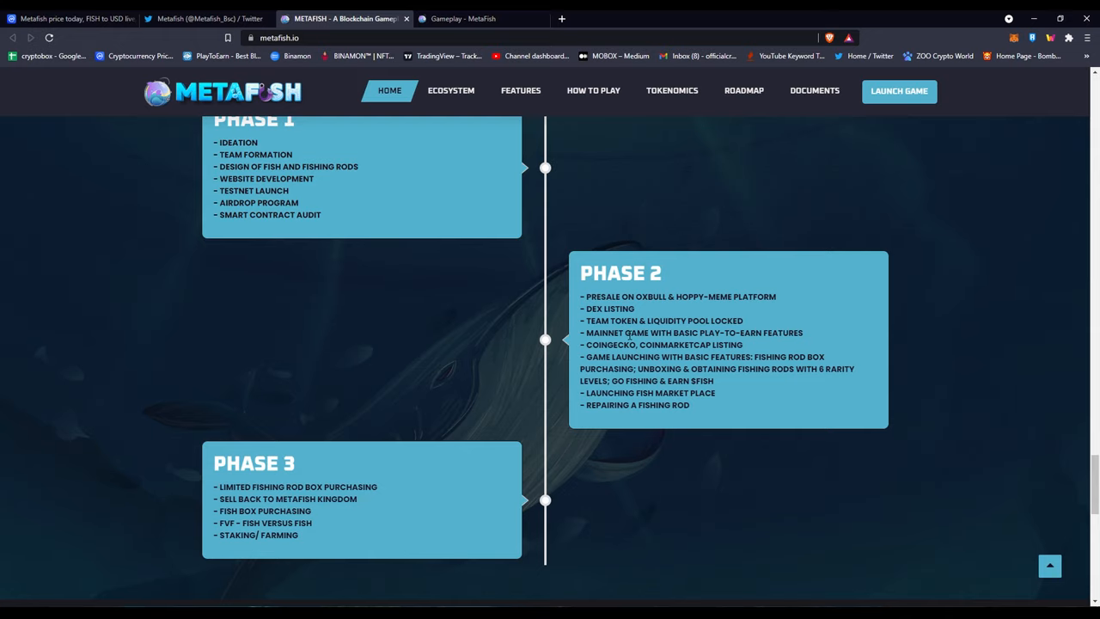
pyautogui.scroll(-3)
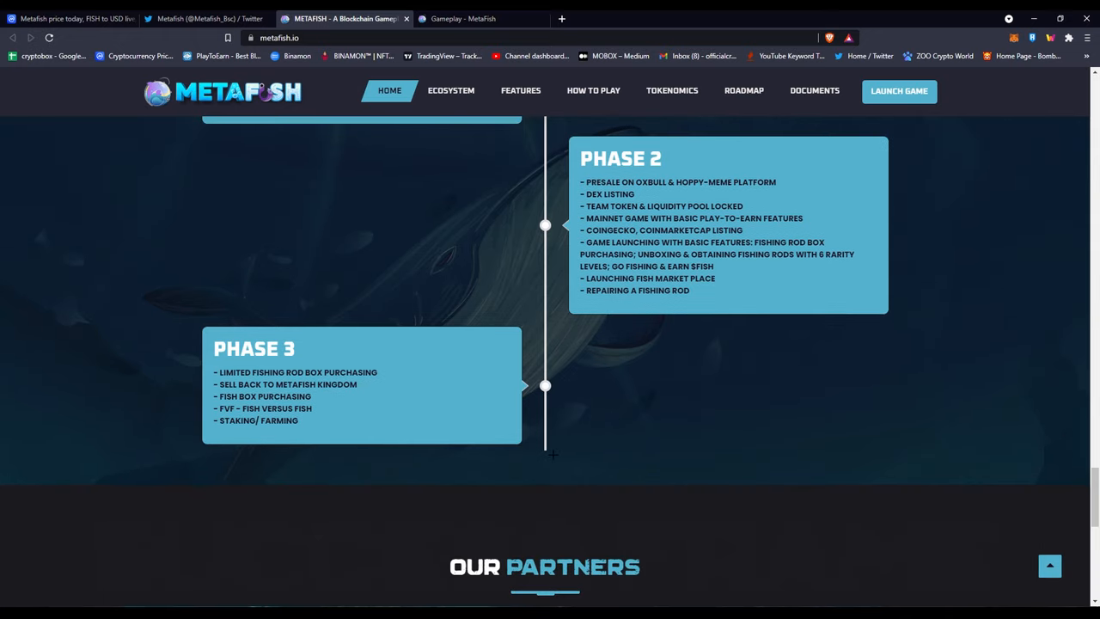
pyautogui.scroll(-3)
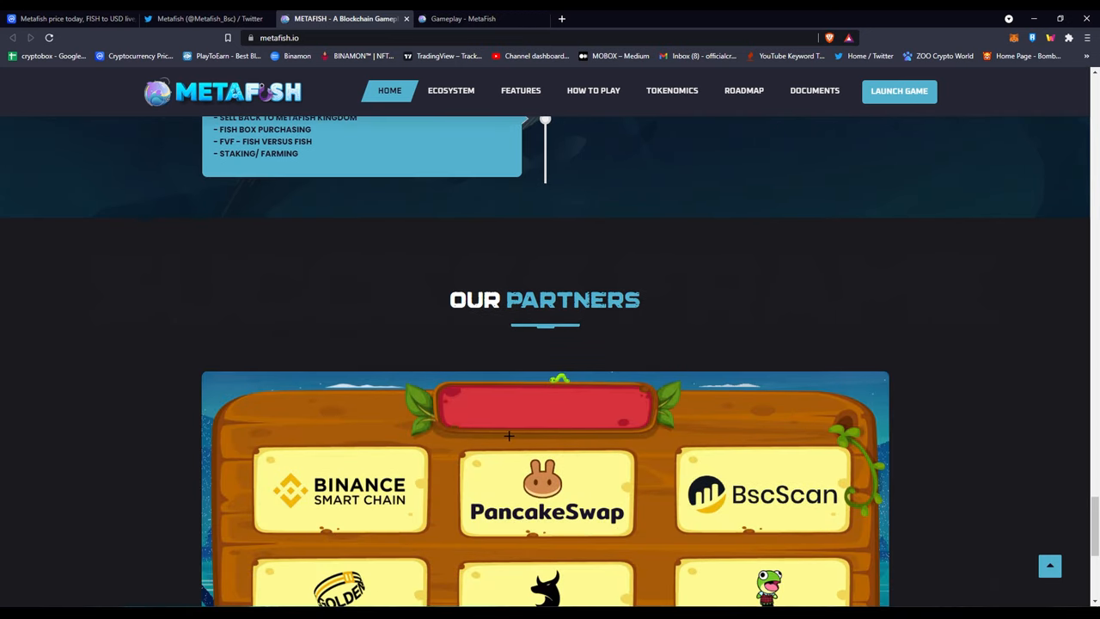
# - Scroll to all six partner logos, including Golden Shovel, Oxbull and Hoppy, and the footer
pyautogui.scroll(-3)
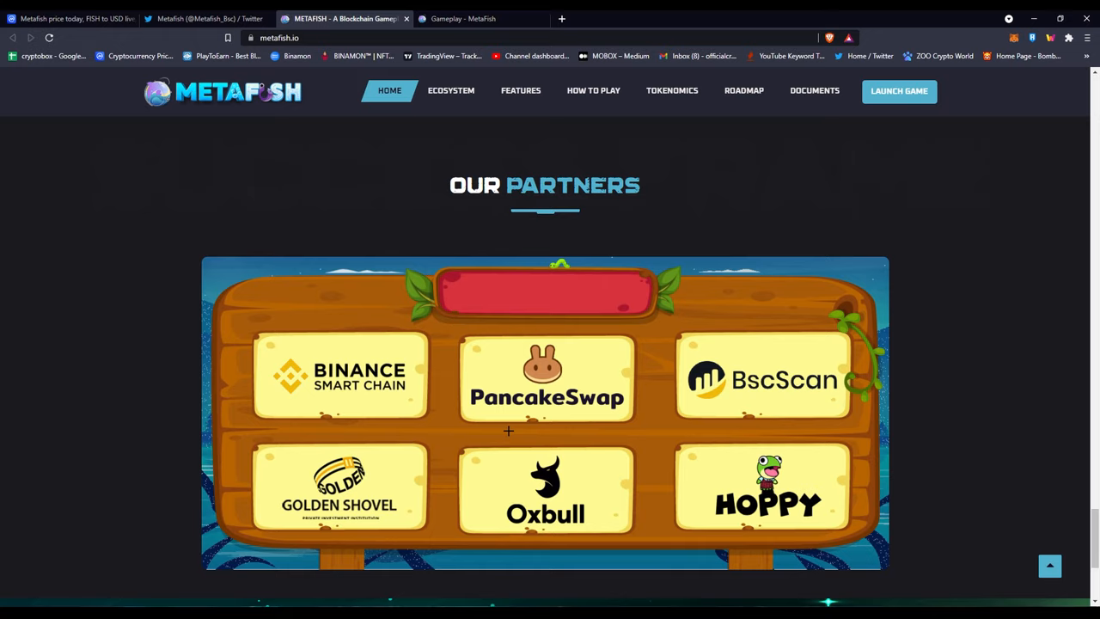
pyautogui.moveTo(330, 391)
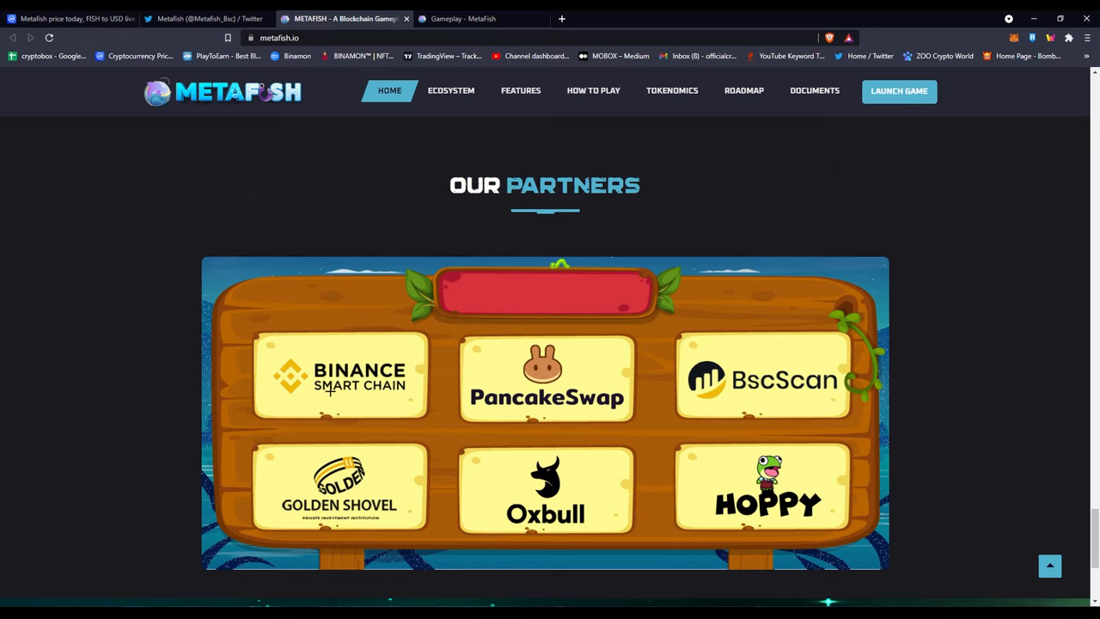
pyautogui.moveTo(297, 509)
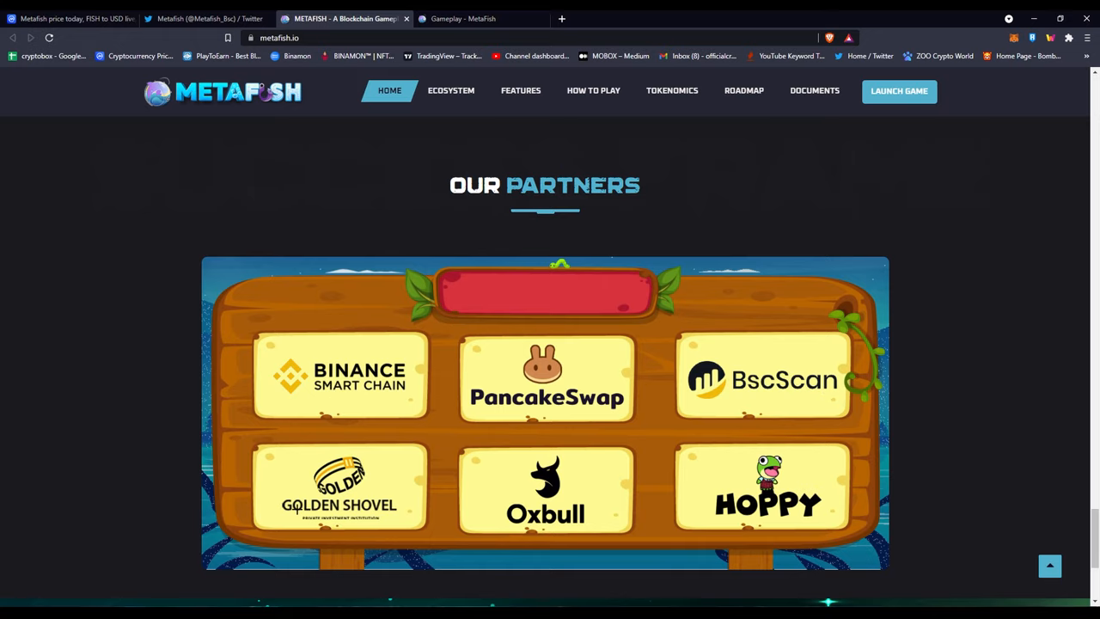
pyautogui.scroll(-3)
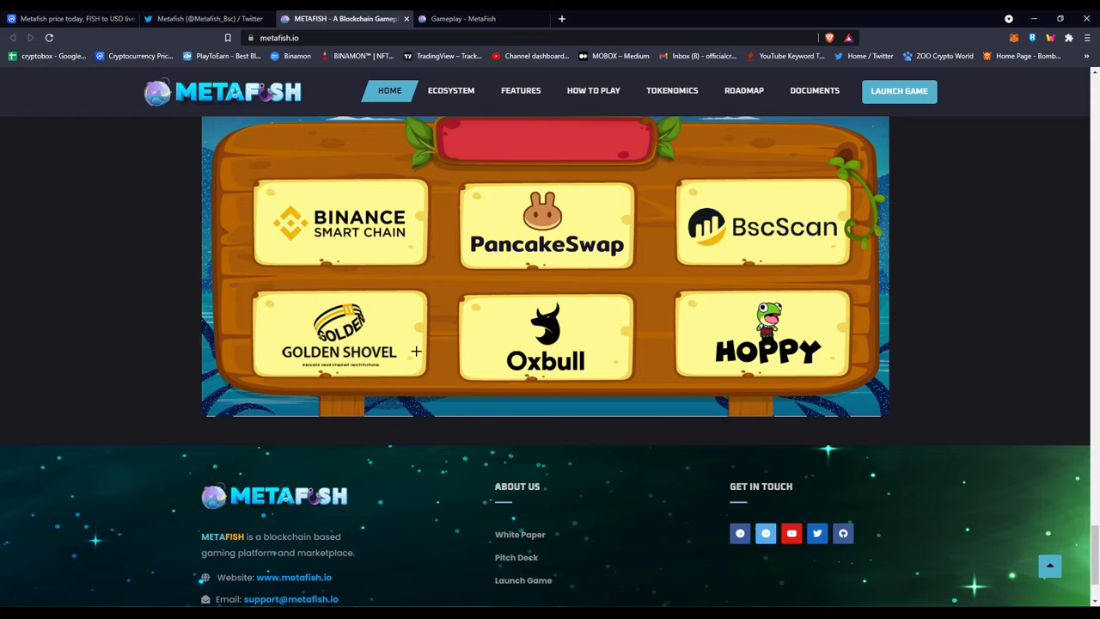
pyautogui.moveTo(424, 354)
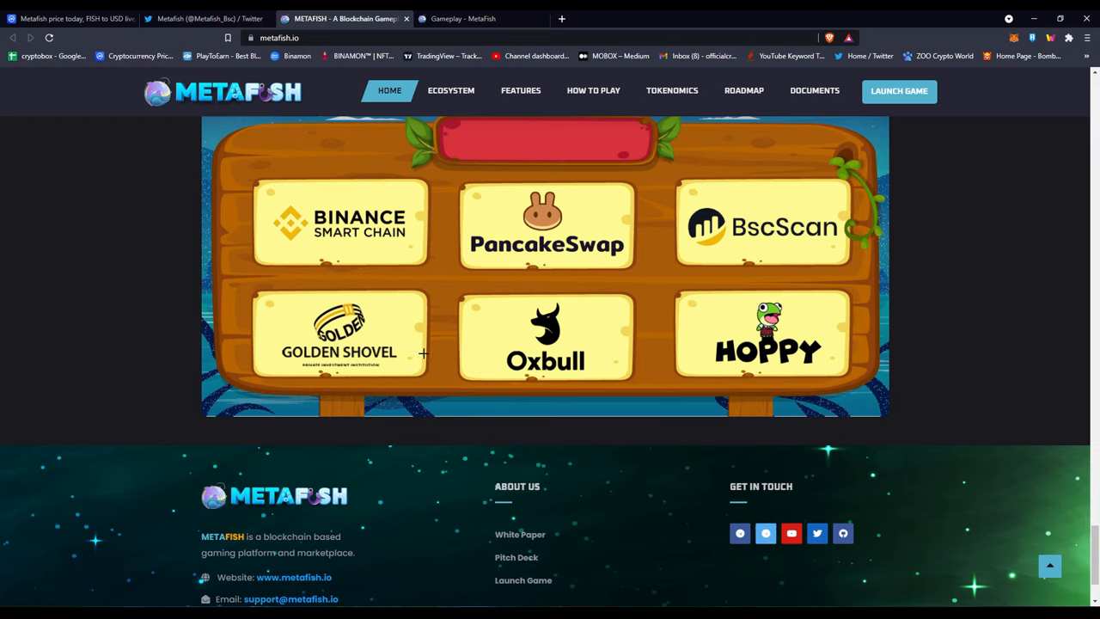
pyautogui.moveTo(445, 342)
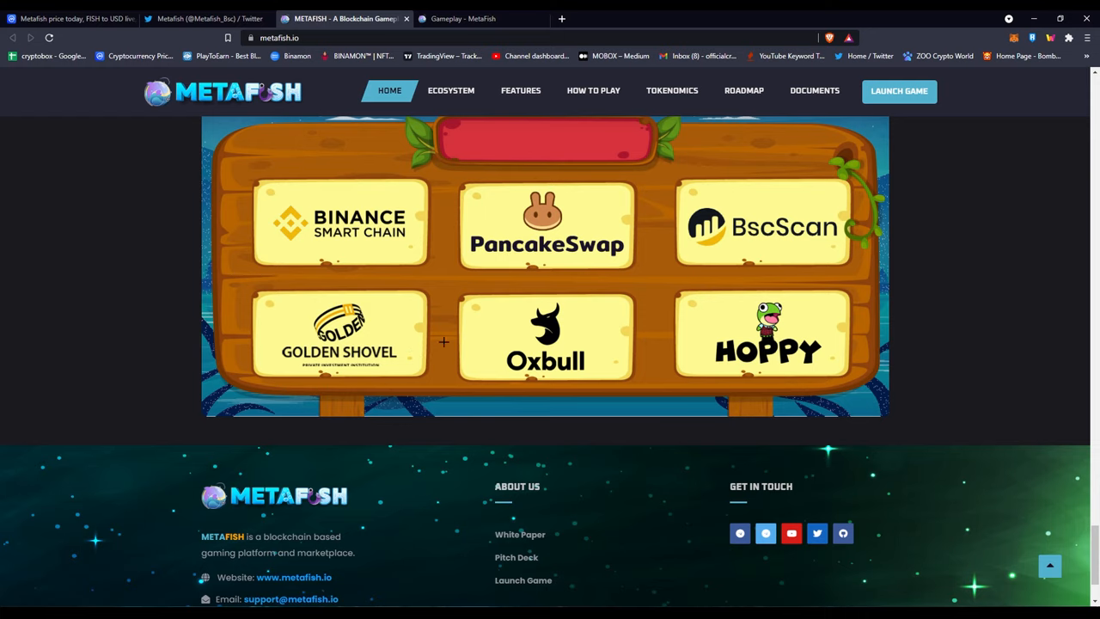
pyautogui.click(206, 18)
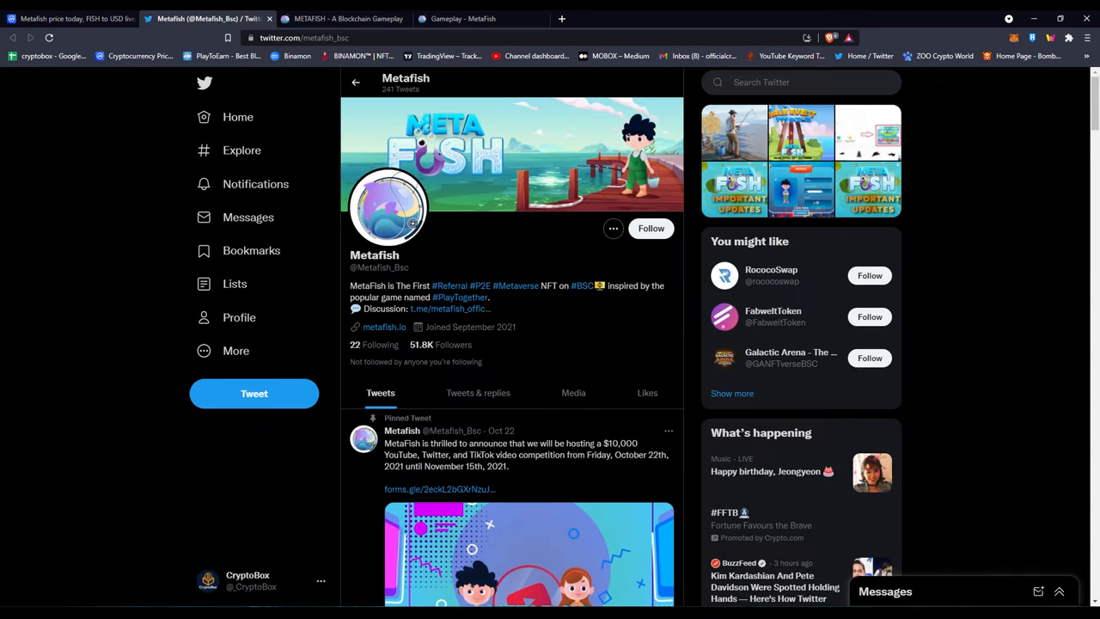
pyautogui.scroll(-3)
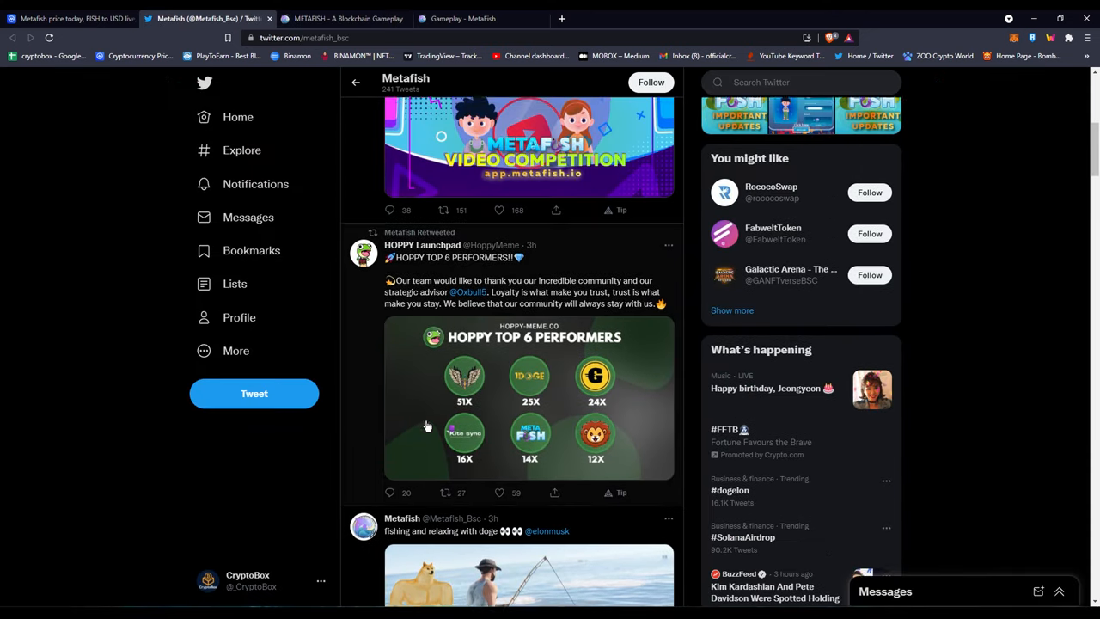
pyautogui.scroll(-3)
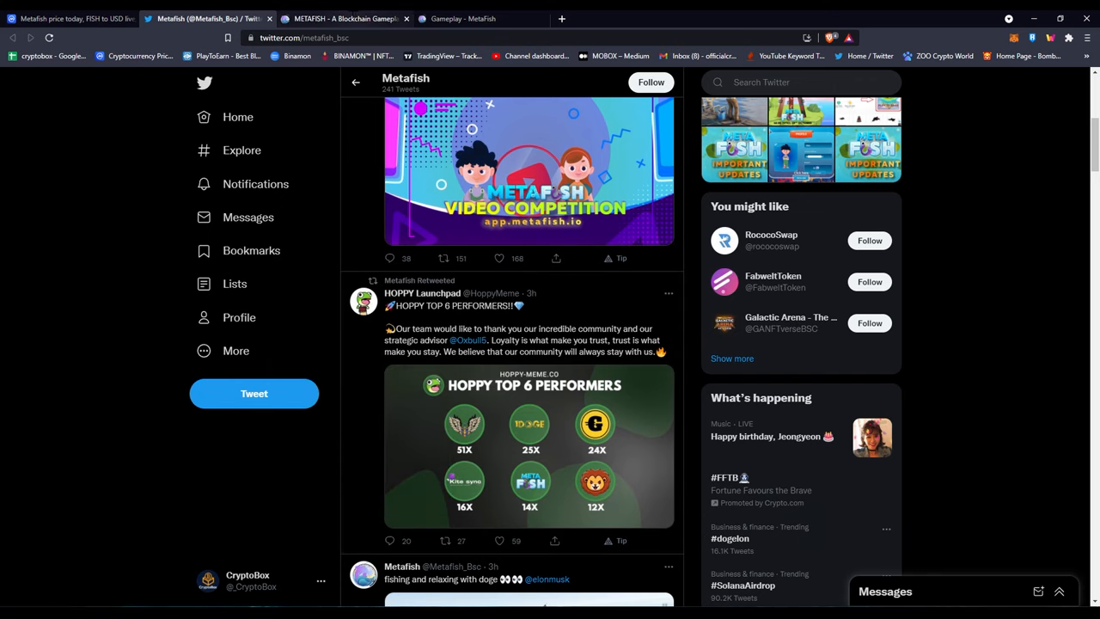
pyautogui.click(344, 18)
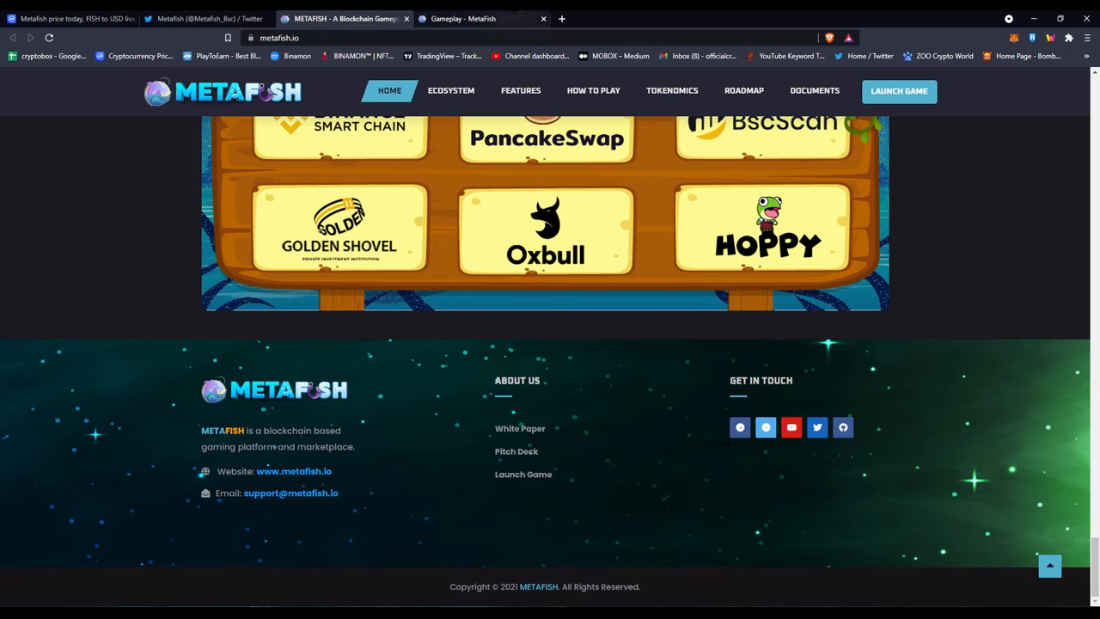
# - Switch to the Gameplay - MetaFish GitBook tab and read from Select a Character to Unbox Fishing Starter Kits
pyautogui.click(464, 18)
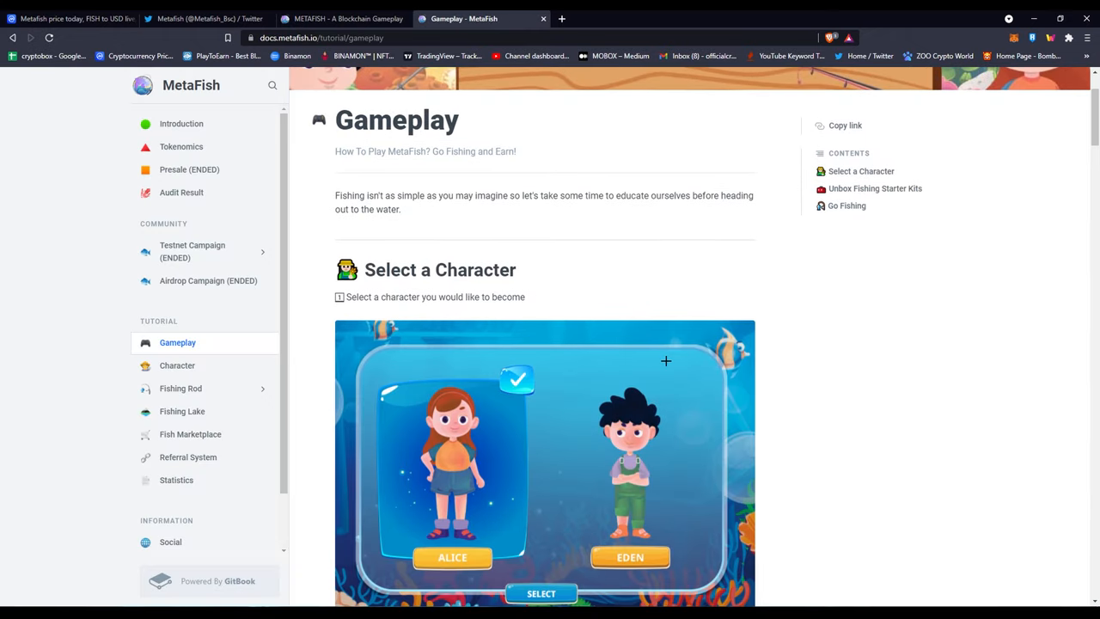
pyautogui.scroll(-3)
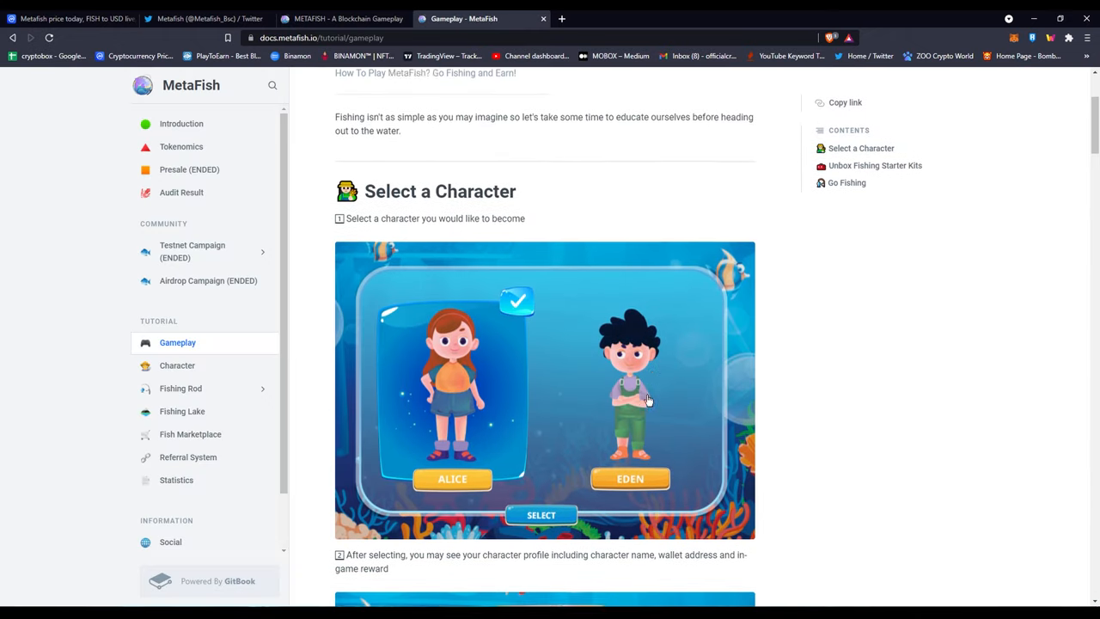
pyautogui.scroll(-3)
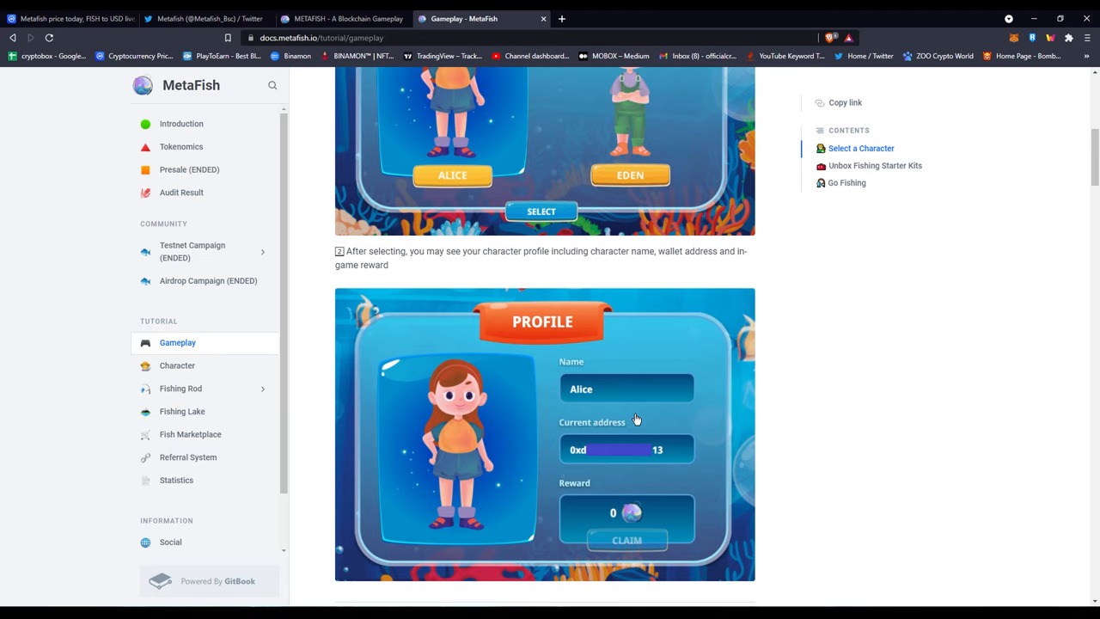
pyautogui.moveTo(643, 425)
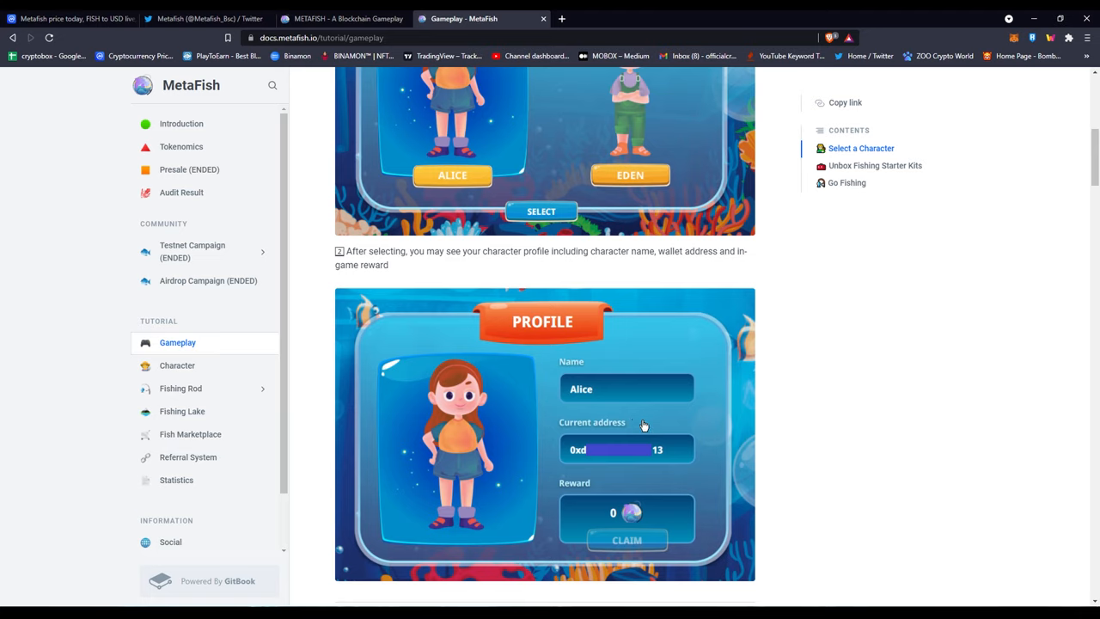
pyautogui.scroll(-3)
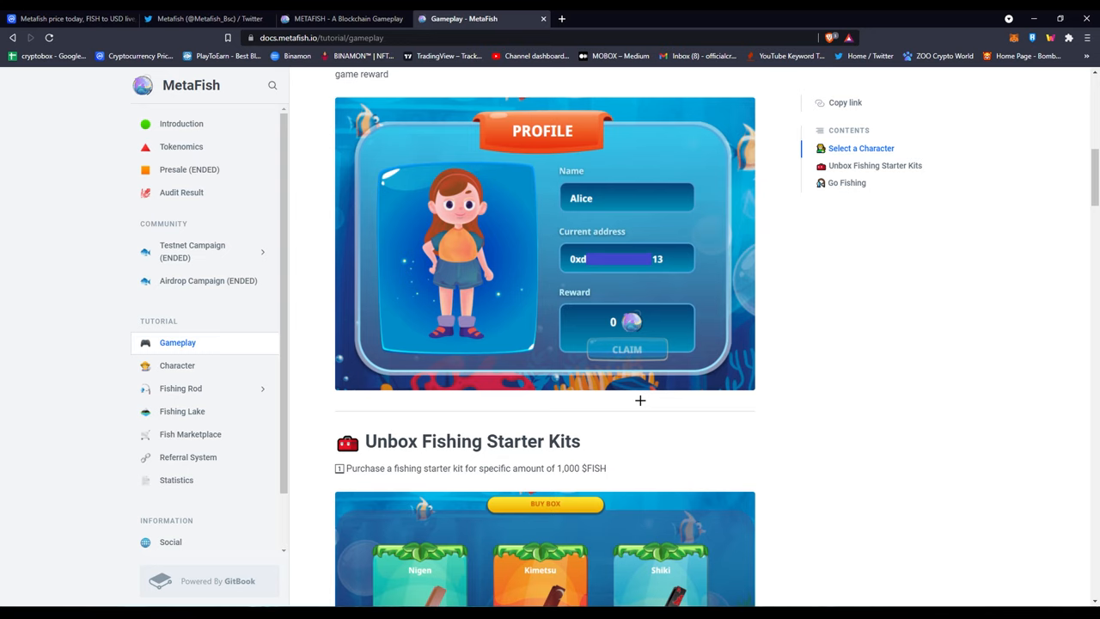
pyautogui.scroll(-3)
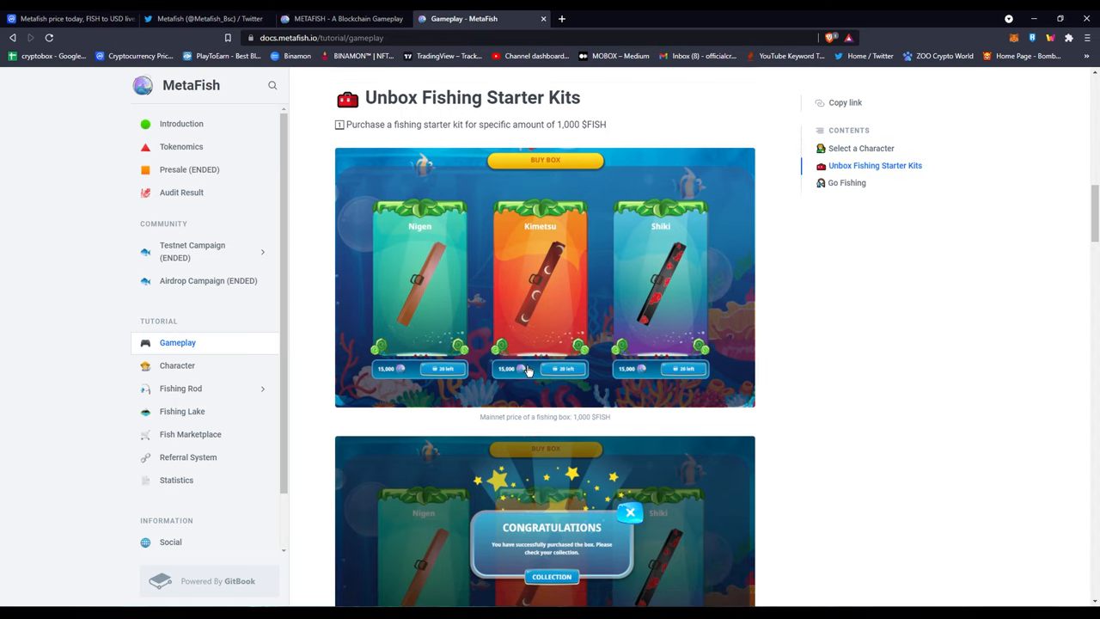
pyautogui.moveTo(524, 380)
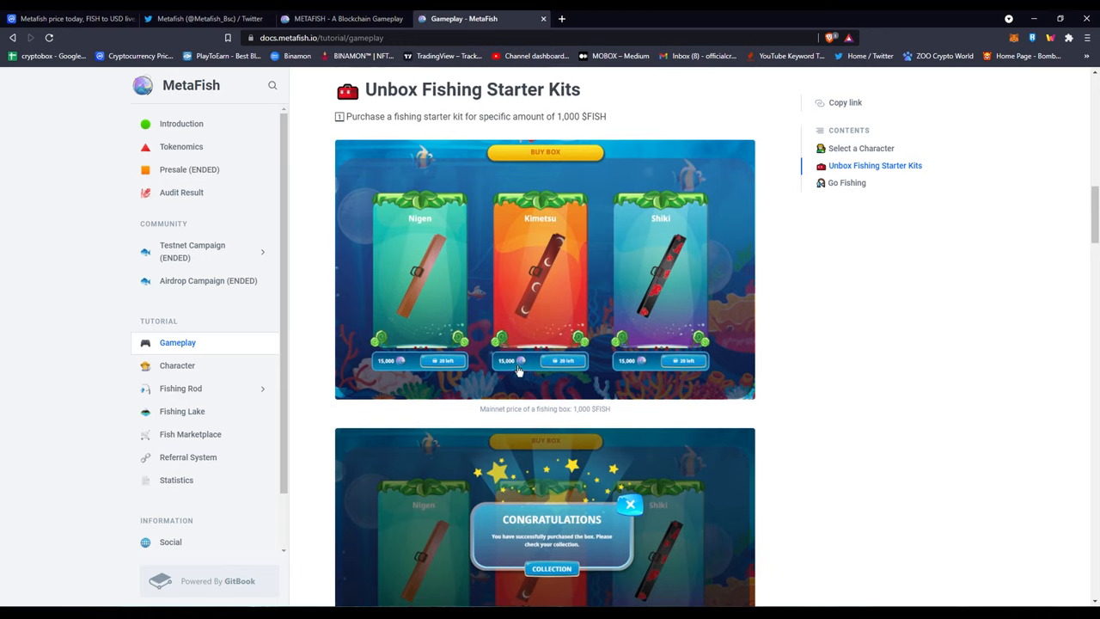
pyautogui.scroll(-3)
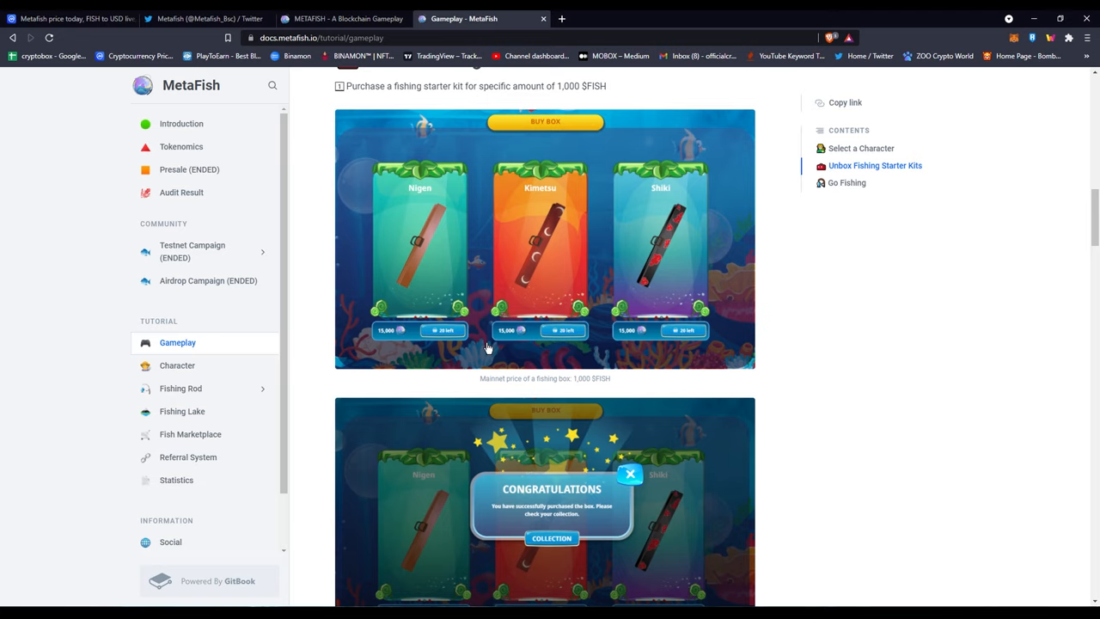
pyautogui.moveTo(528, 310)
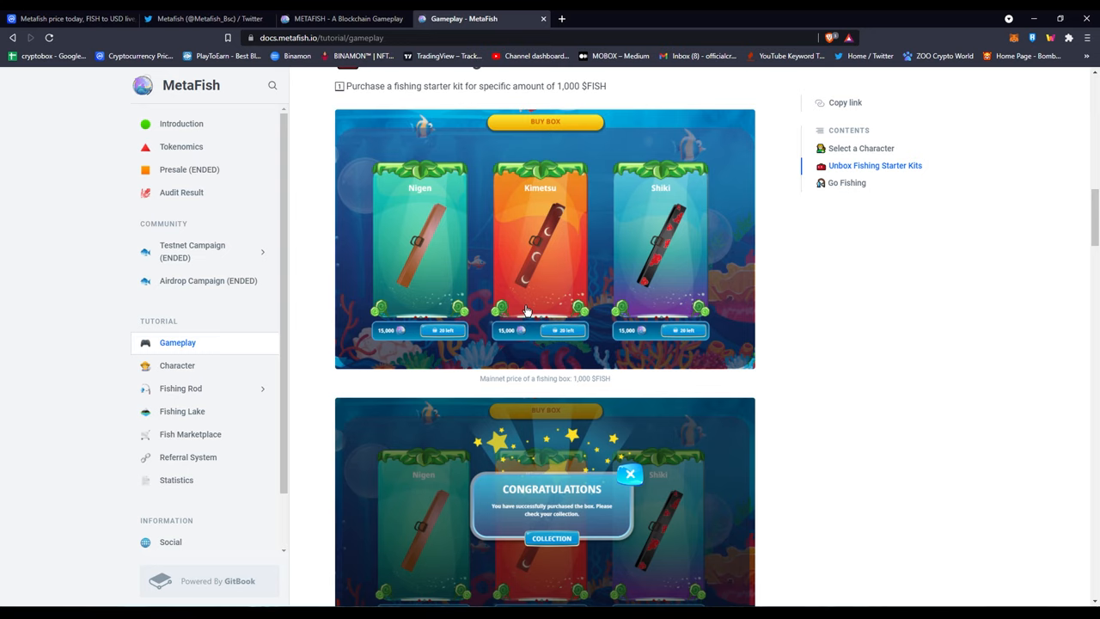
# - Read the unboxing and Go Fishing steps, then return to metafish.io's Play To Earn banner
pyautogui.scroll(-3)
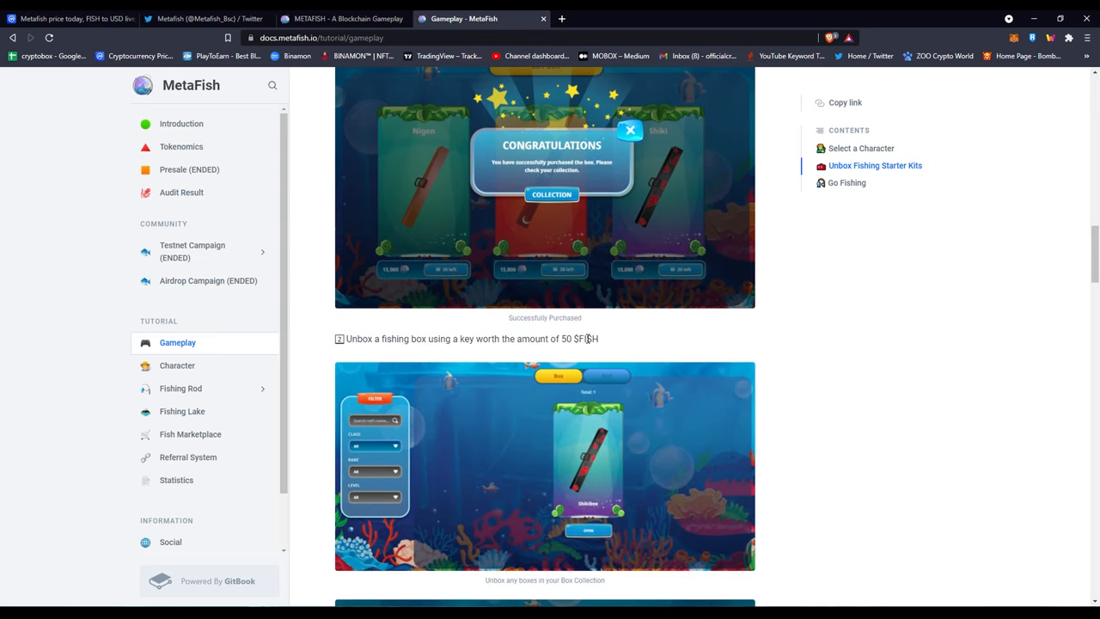
pyautogui.scroll(-3)
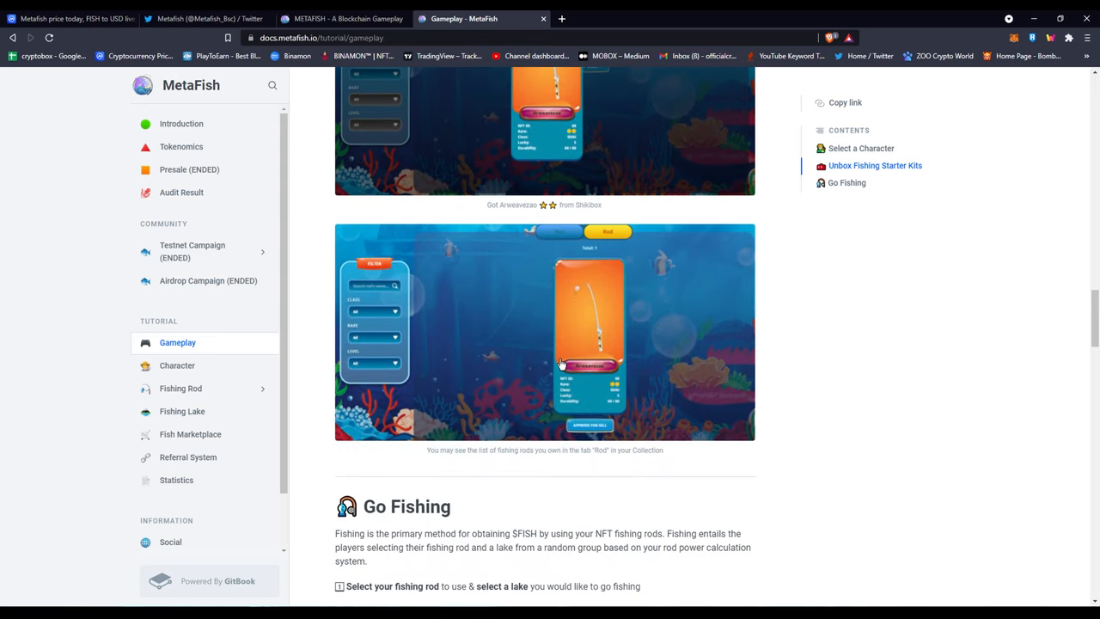
pyautogui.scroll(-3)
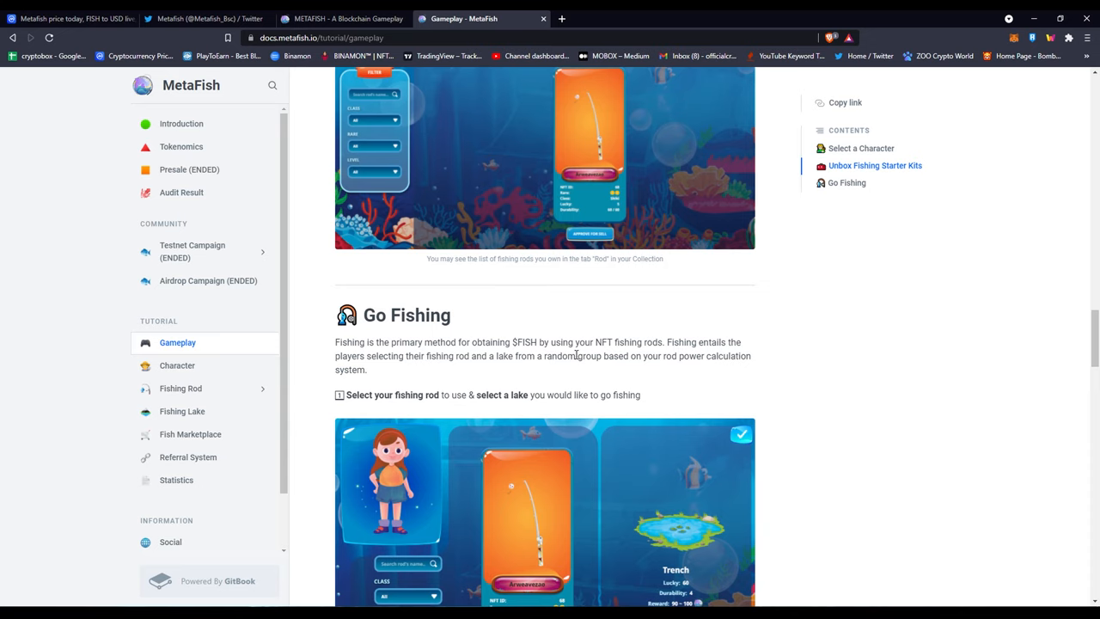
pyautogui.scroll(-3)
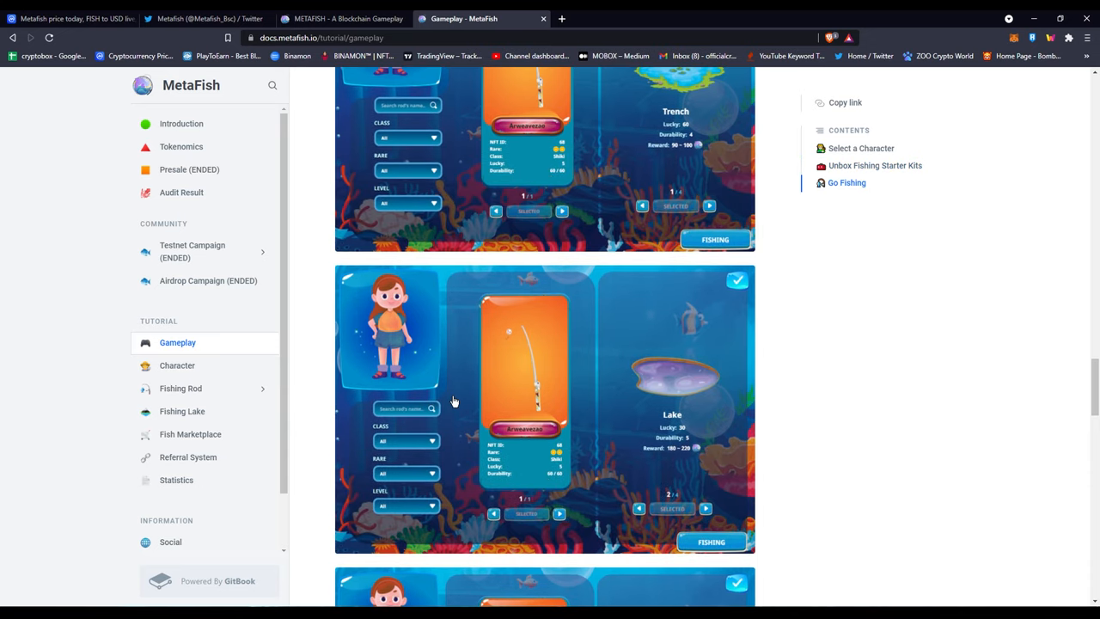
pyautogui.scroll(-3)
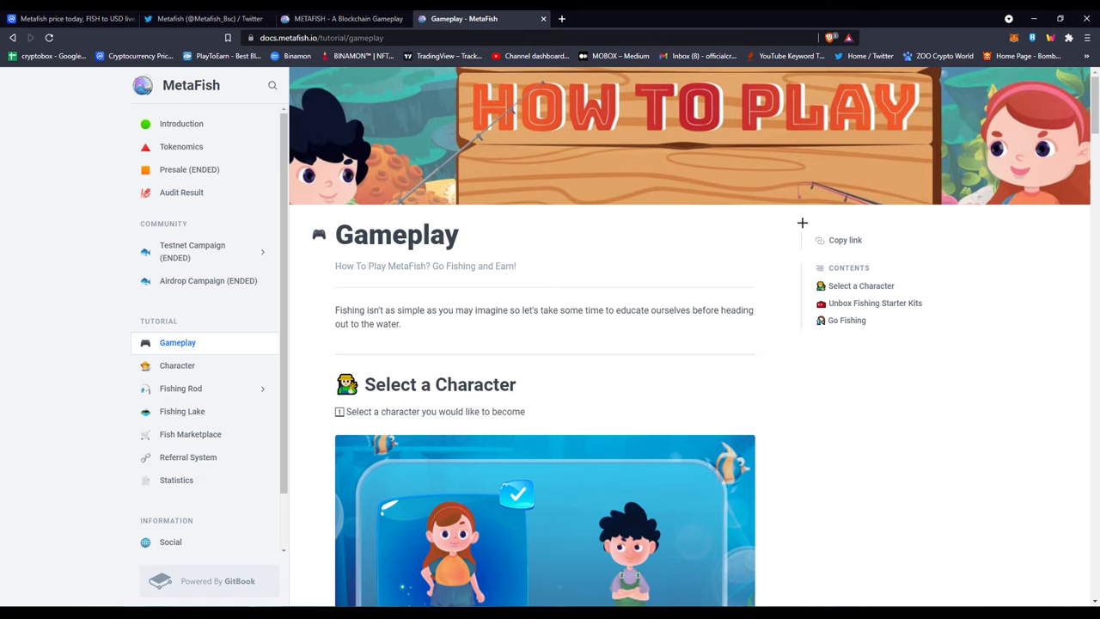
pyautogui.click(340, 18)
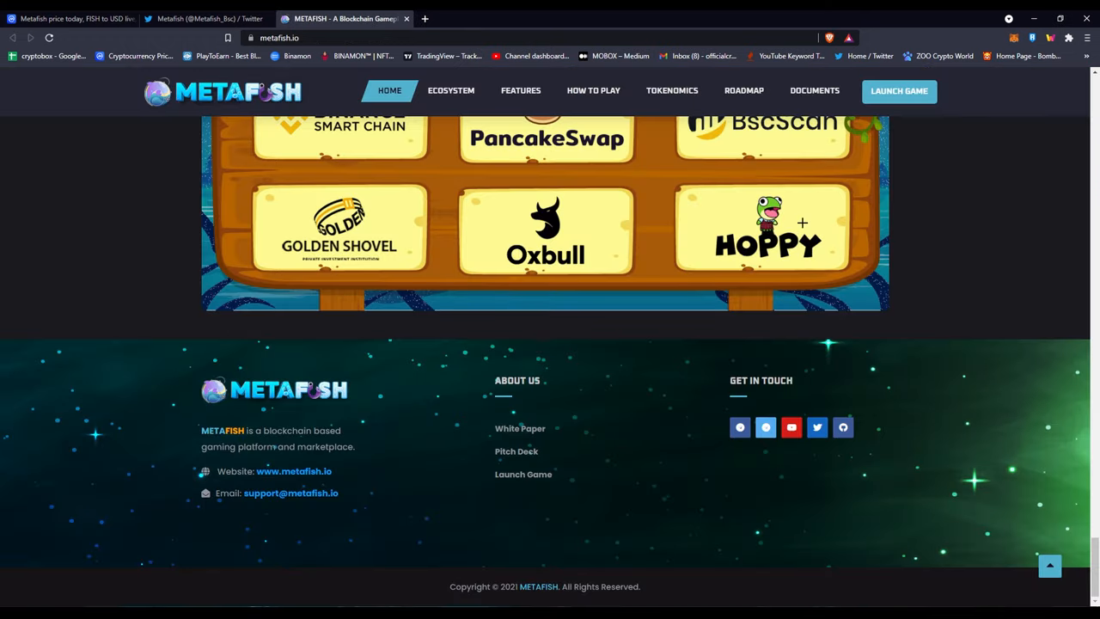
pyautogui.scroll(3)
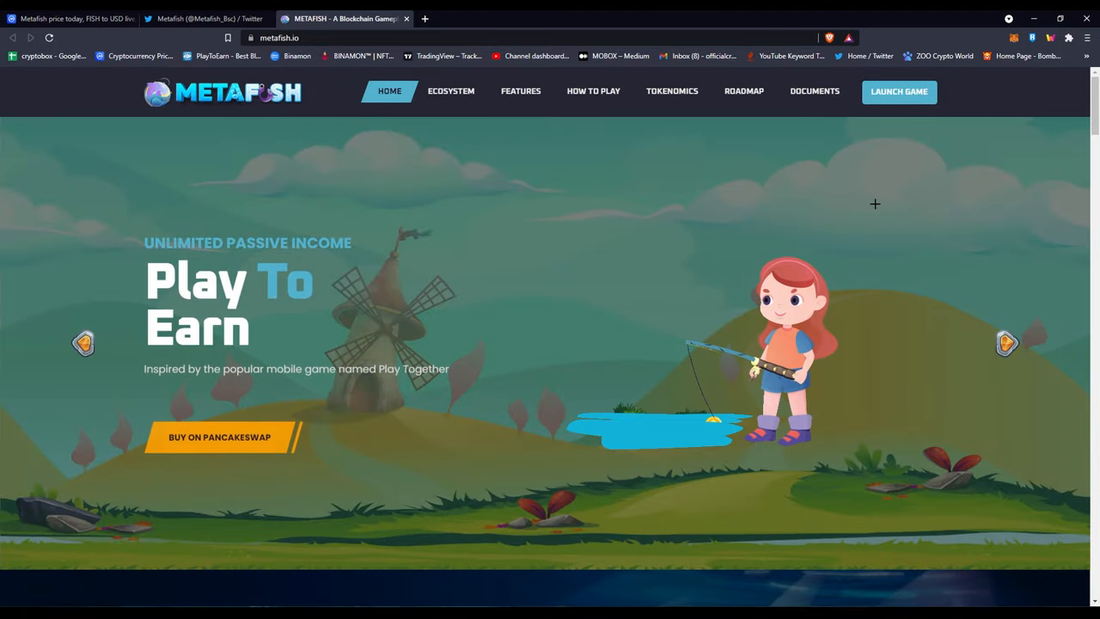